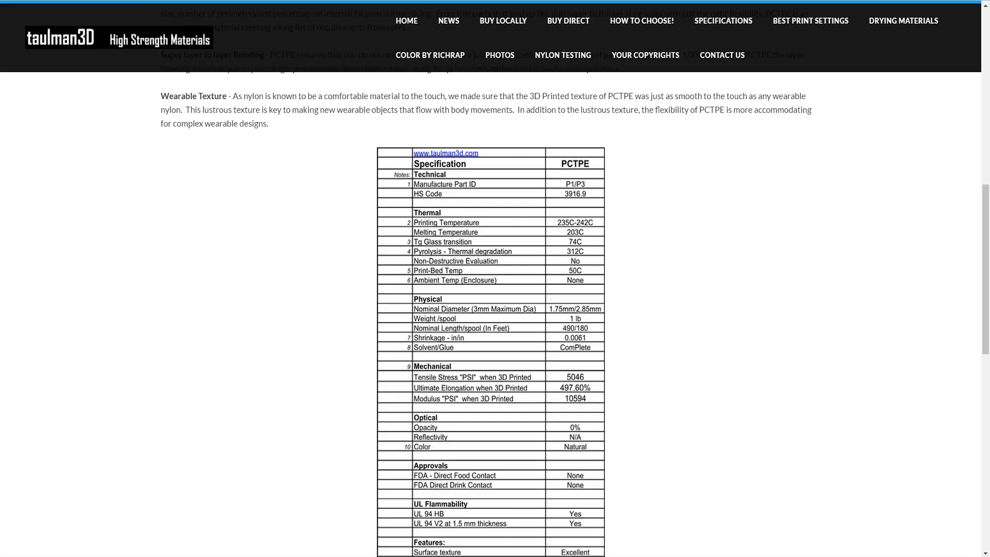
{"action": "mouse_move", "coordinate": [416, 348]}
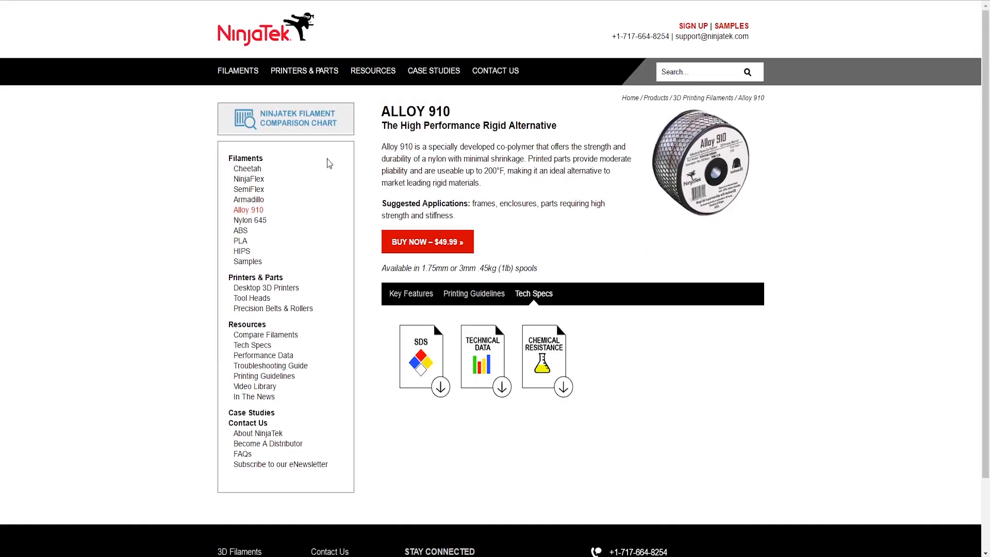
Switch to the NinjaTek Alloy 910 page and show its Tech Specs downloads.
{"action": "left_click", "coordinate": [248, 179]}
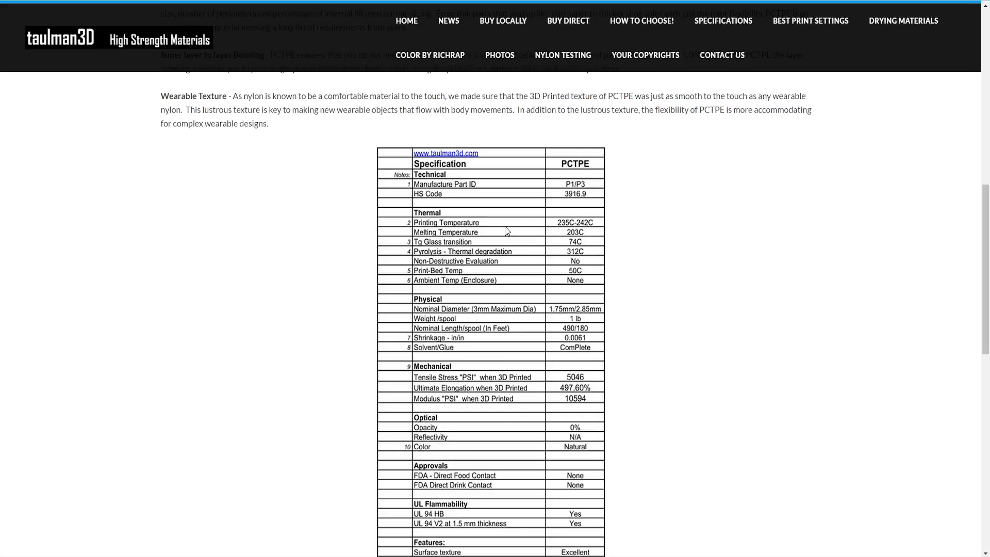
{"action": "mouse_move", "coordinate": [508, 231]}
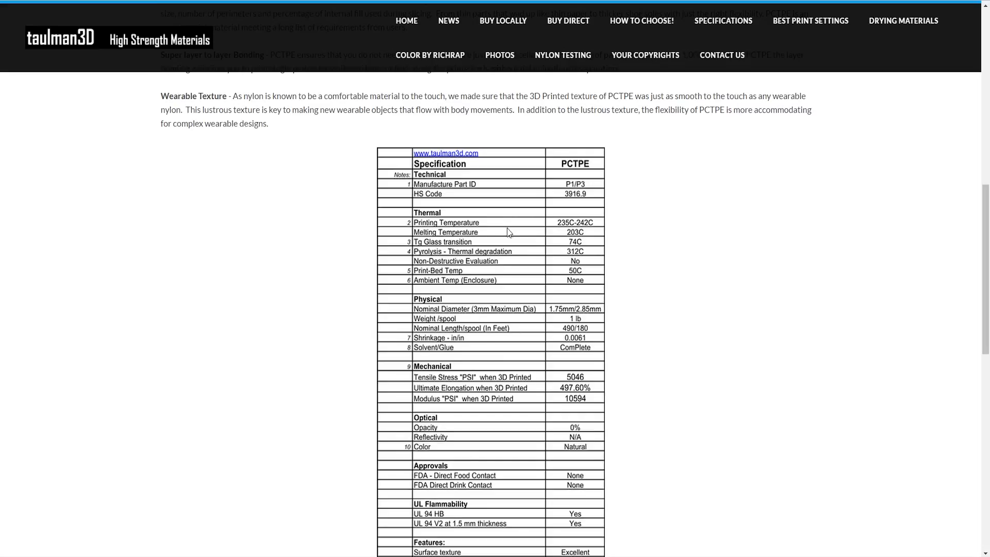
{"action": "mouse_move", "coordinate": [476, 383]}
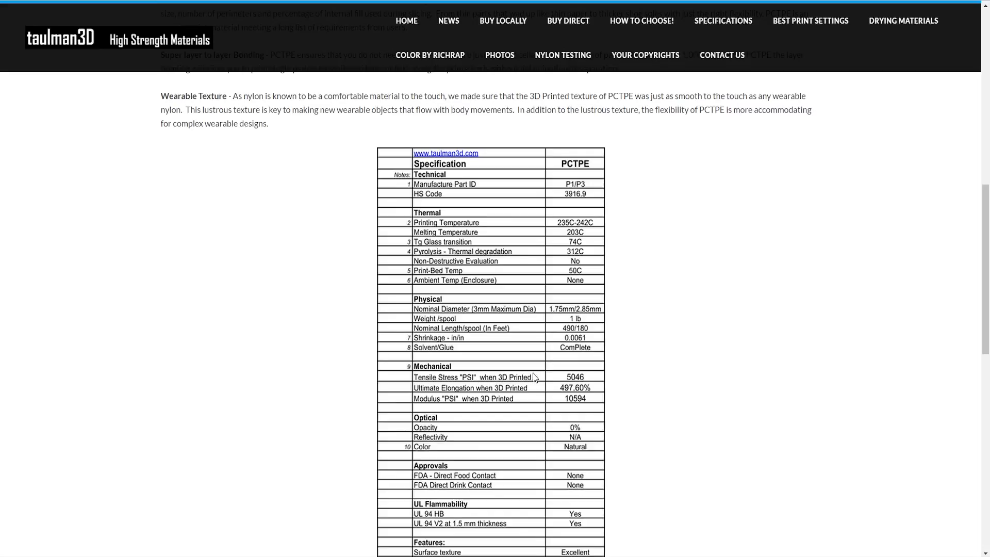
{"action": "mouse_move", "coordinate": [422, 391]}
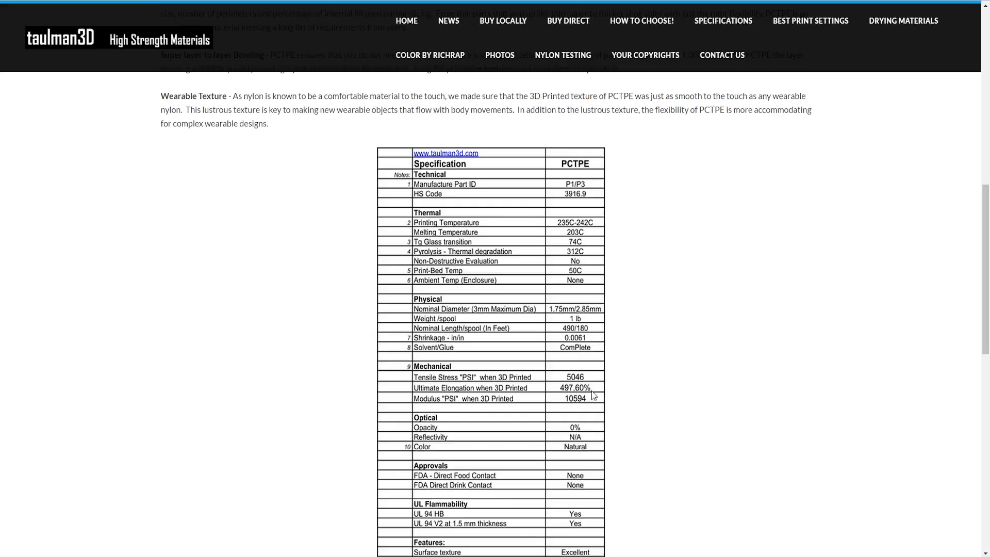
{"action": "mouse_move", "coordinate": [648, 392]}
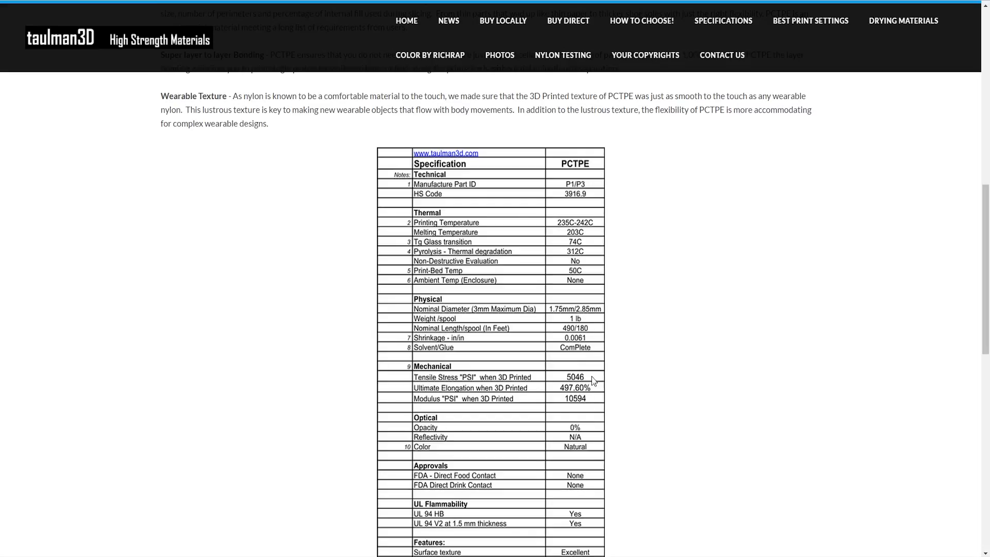
{"action": "mouse_move", "coordinate": [609, 466]}
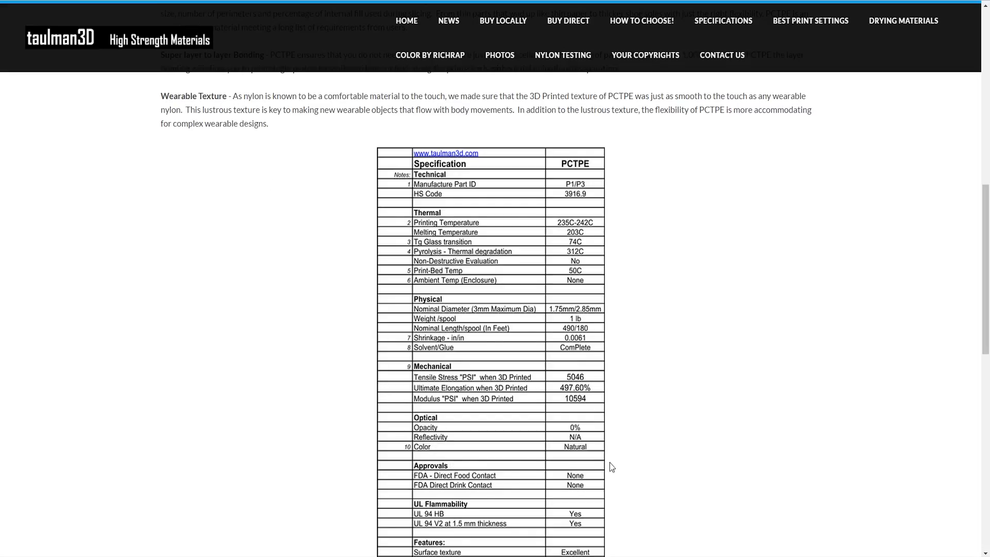
{"action": "mouse_move", "coordinate": [501, 188]}
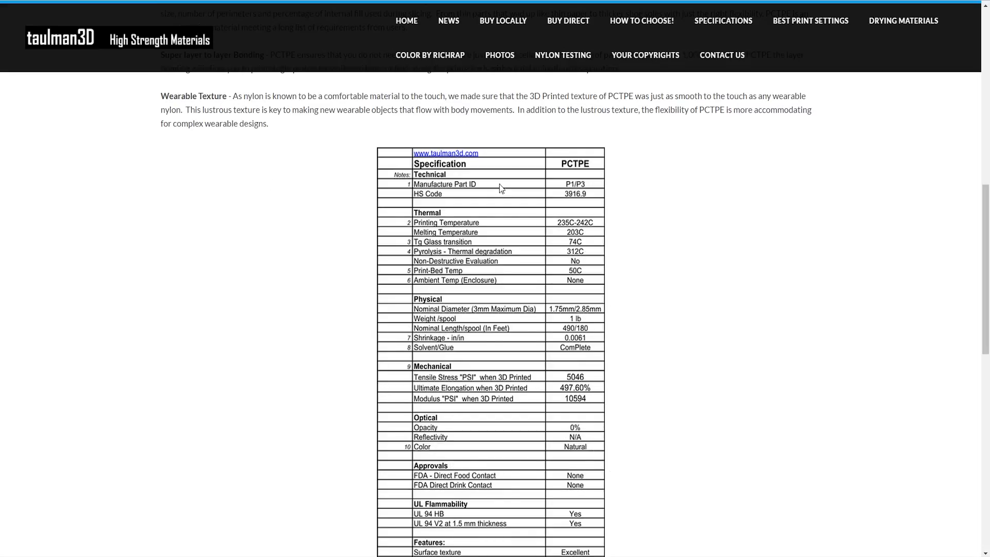
{"action": "mouse_move", "coordinate": [509, 265]}
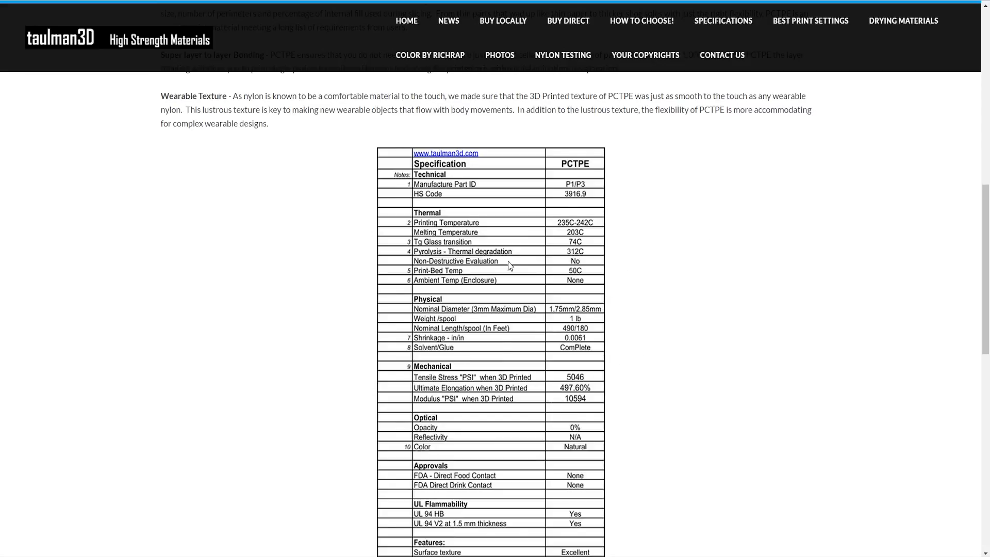
{"action": "mouse_move", "coordinate": [301, 196]}
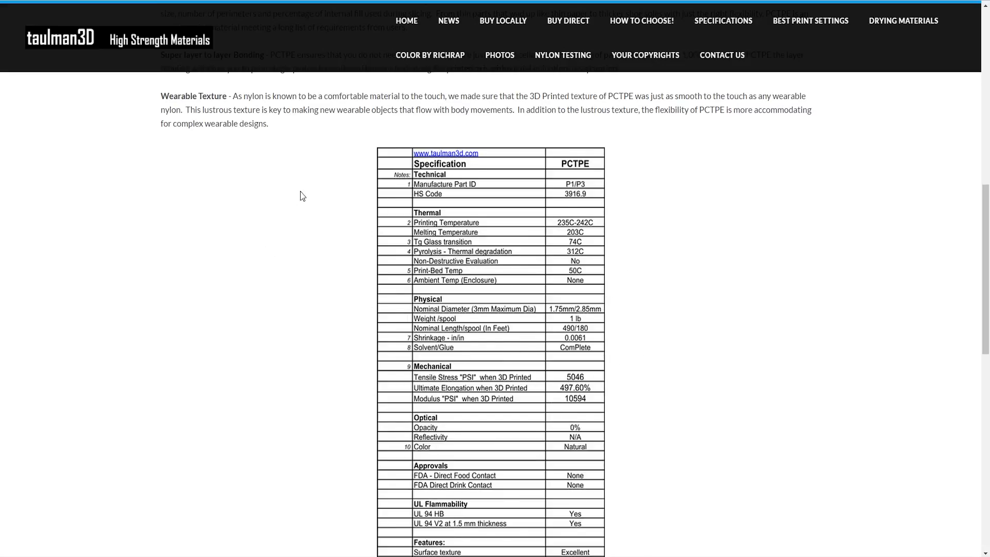
{"action": "mouse_move", "coordinate": [546, 402]}
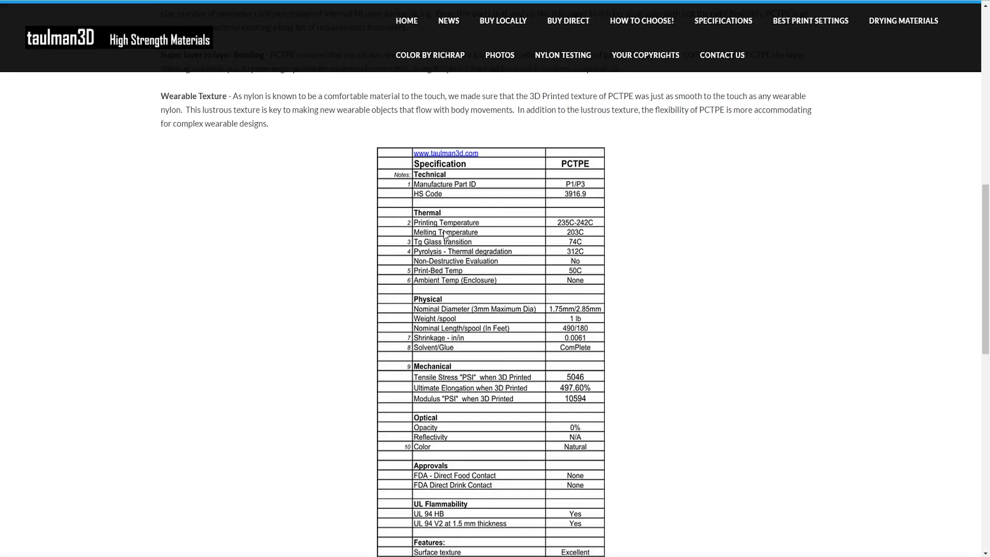
{"action": "mouse_move", "coordinate": [528, 244]}
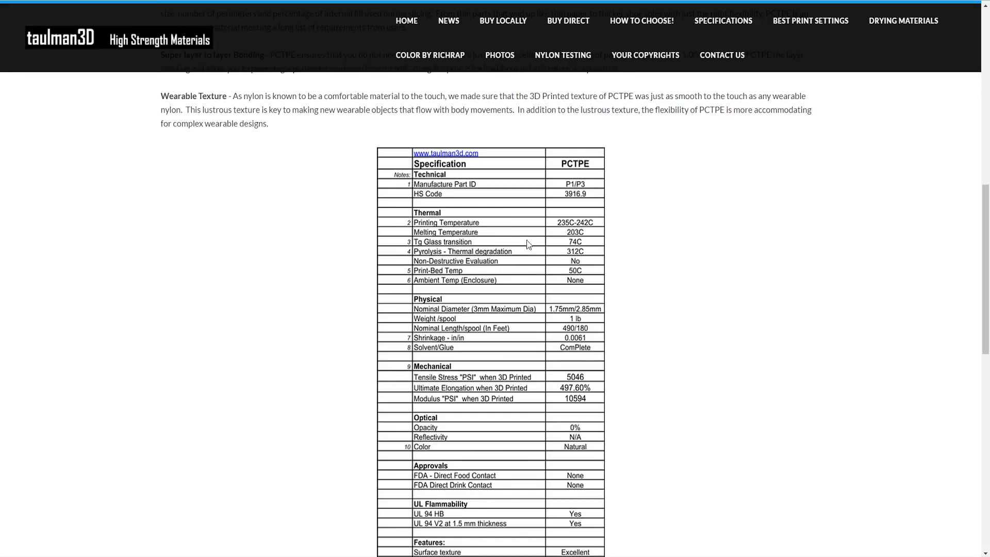
{"action": "mouse_move", "coordinate": [702, 191]}
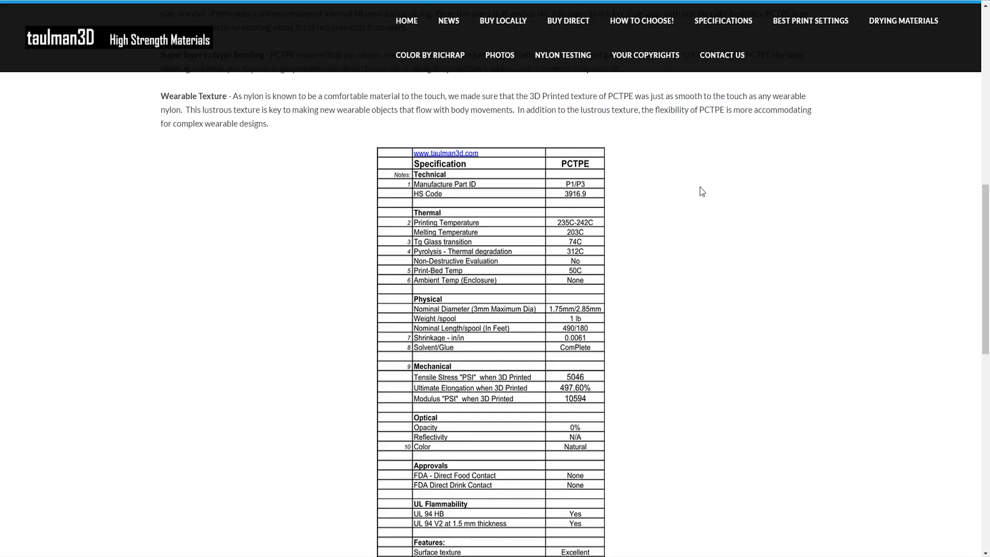
{"action": "mouse_move", "coordinate": [423, 255]}
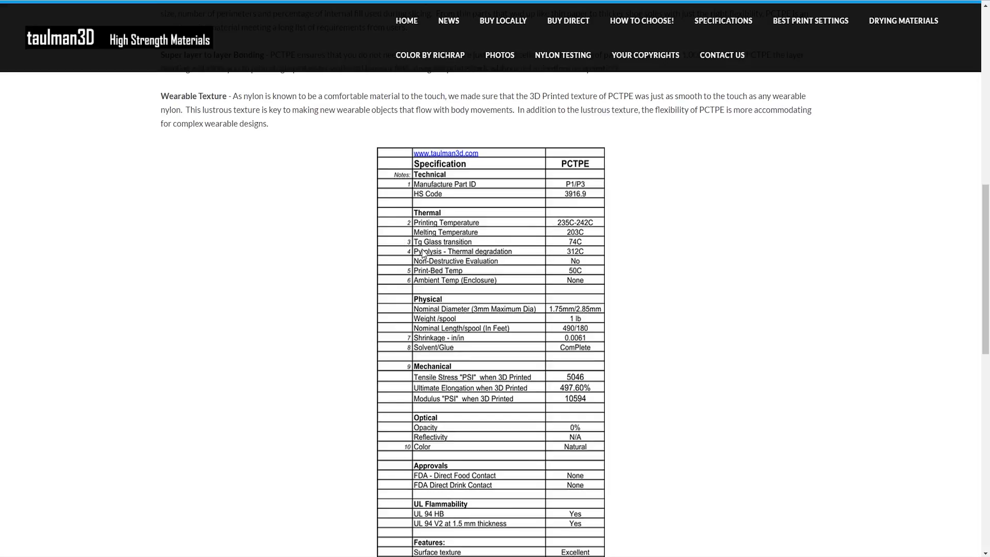
{"action": "mouse_move", "coordinate": [554, 247]}
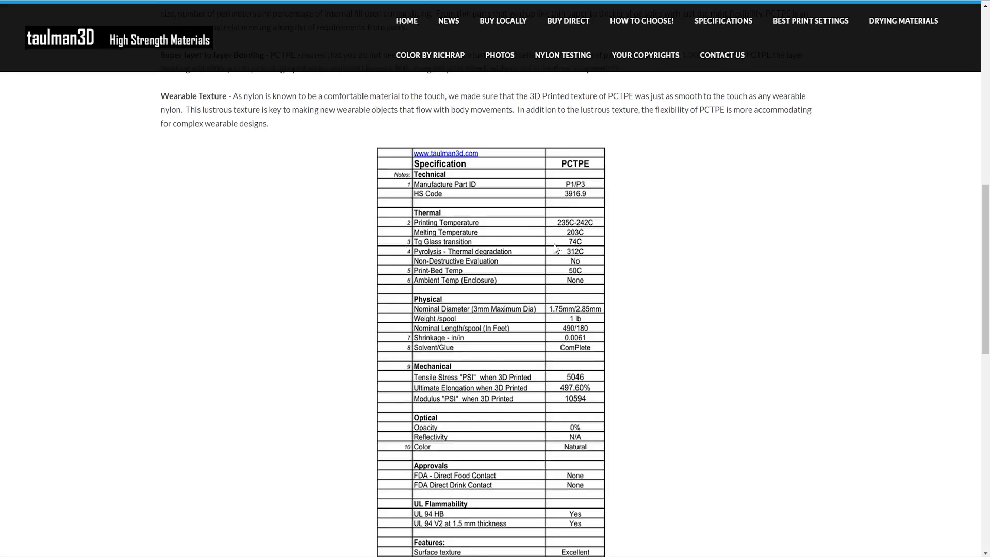
{"action": "mouse_move", "coordinate": [573, 249]}
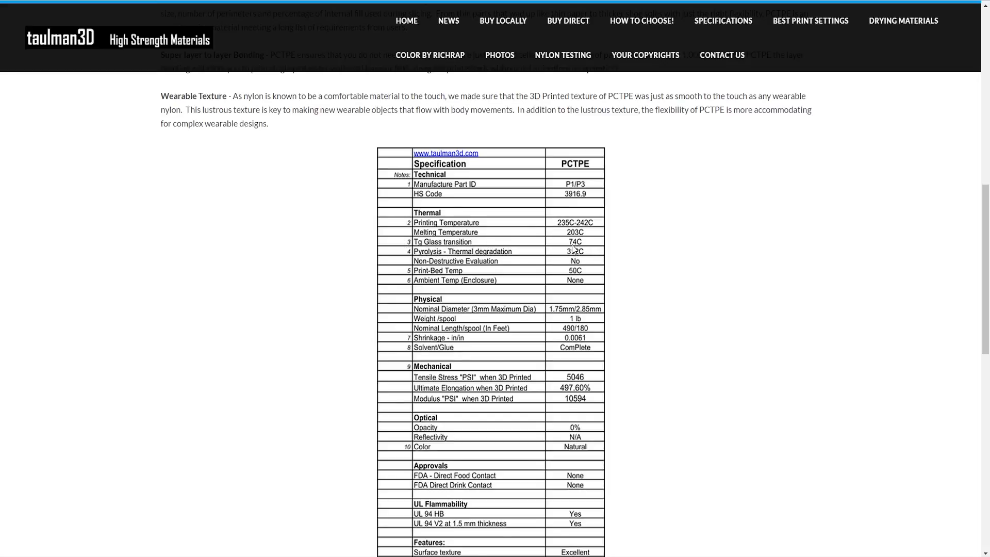
{"action": "mouse_move", "coordinate": [573, 248]}
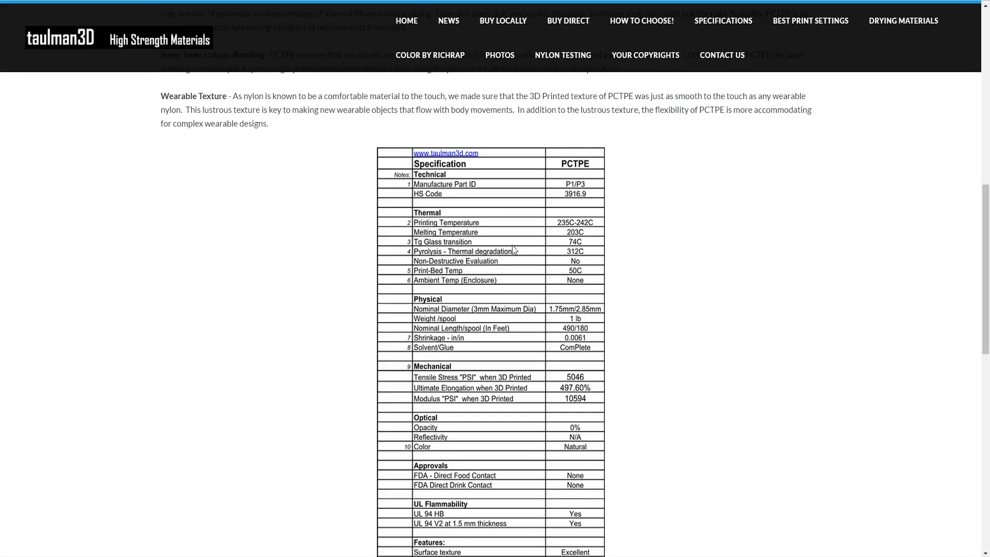
{"action": "mouse_move", "coordinate": [517, 251]}
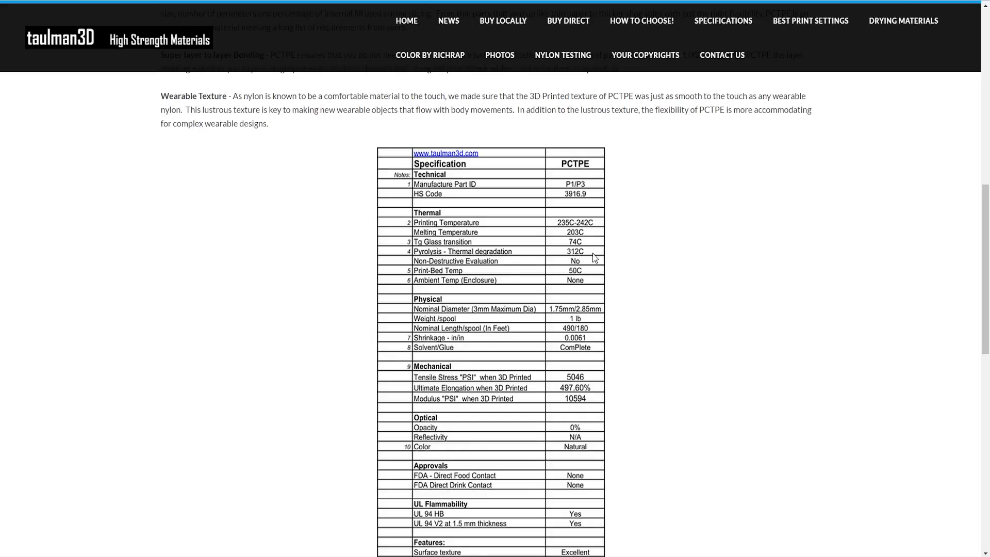
{"action": "mouse_move", "coordinate": [575, 238]}
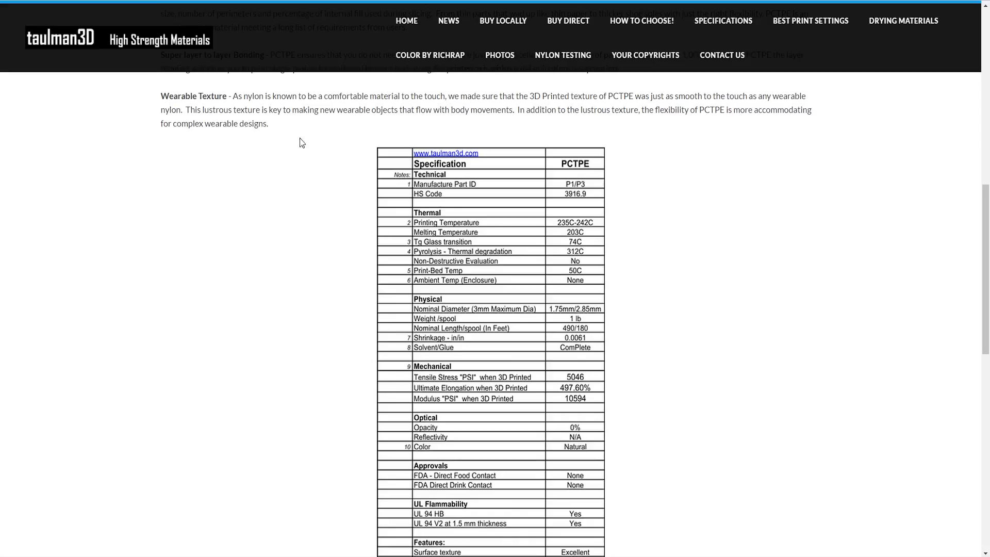
{"action": "mouse_move", "coordinate": [587, 233]}
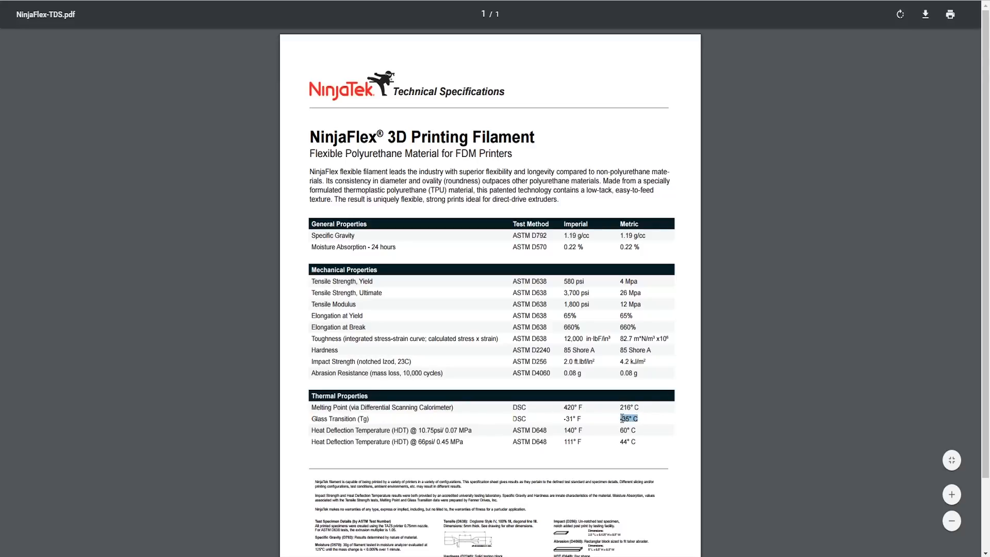
{"action": "mouse_move", "coordinate": [661, 425]}
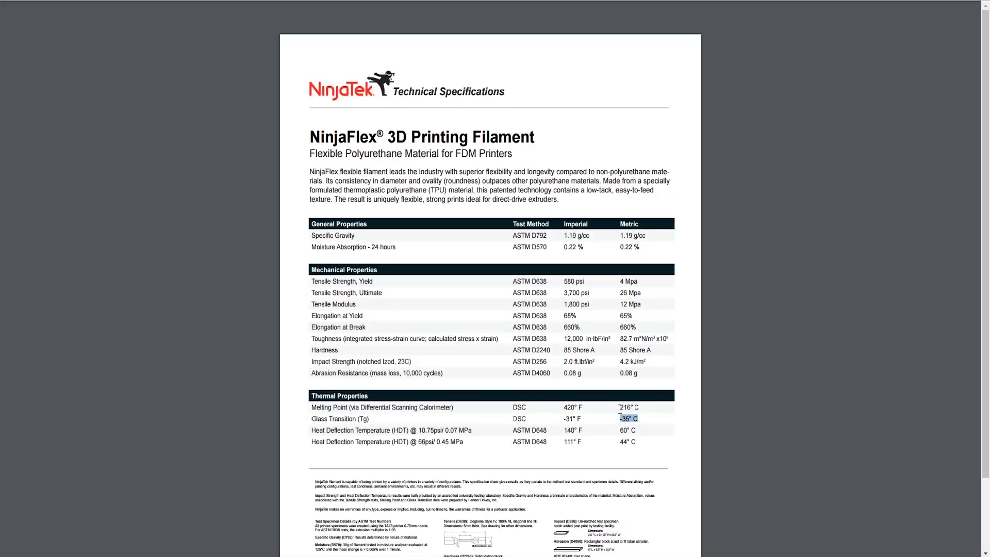
{"action": "mouse_move", "coordinate": [312, 428]}
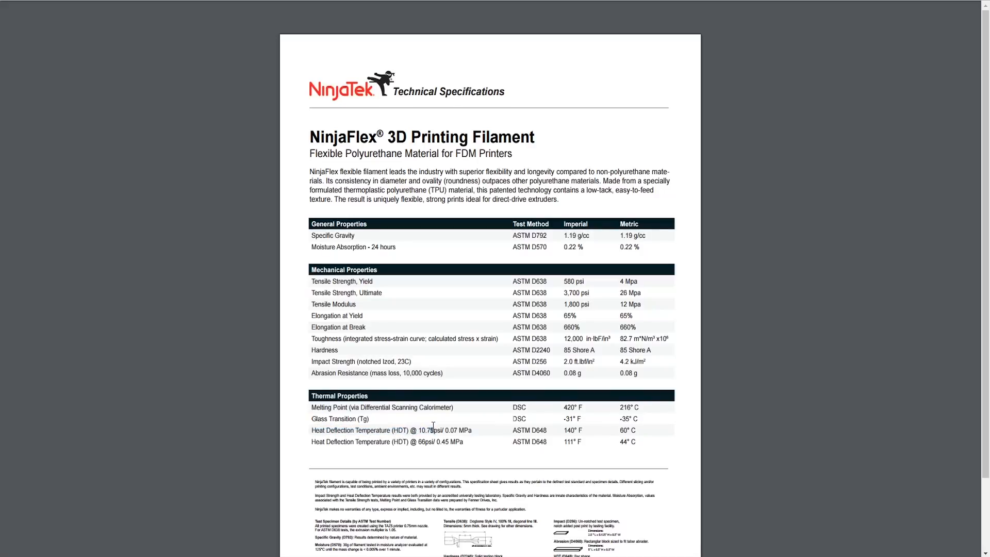
Highlight the heat deflection values, including 44 °C at 66 psi, in the NinjaFlex datasheet.
{"action": "double_click", "coordinate": [429, 430]}
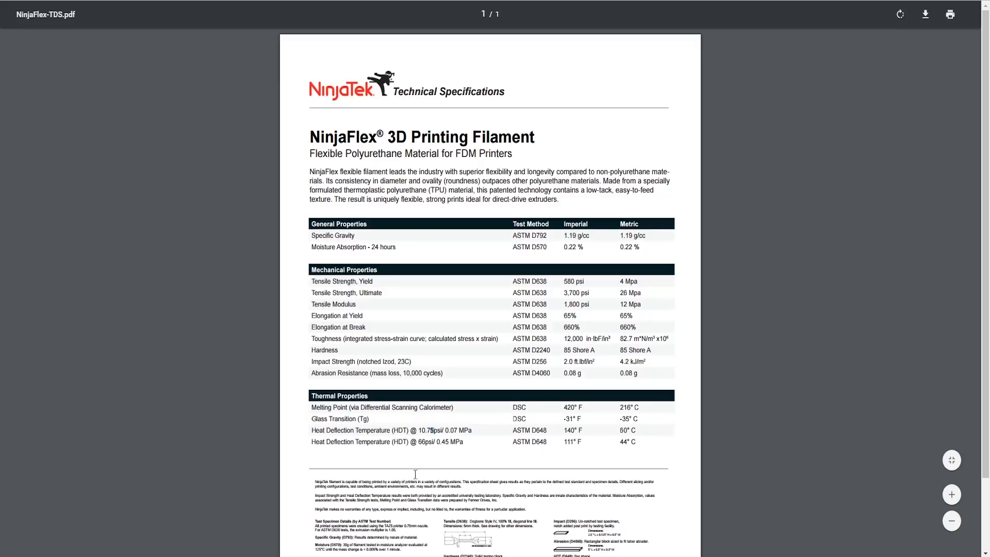
{"action": "mouse_move", "coordinate": [418, 444]}
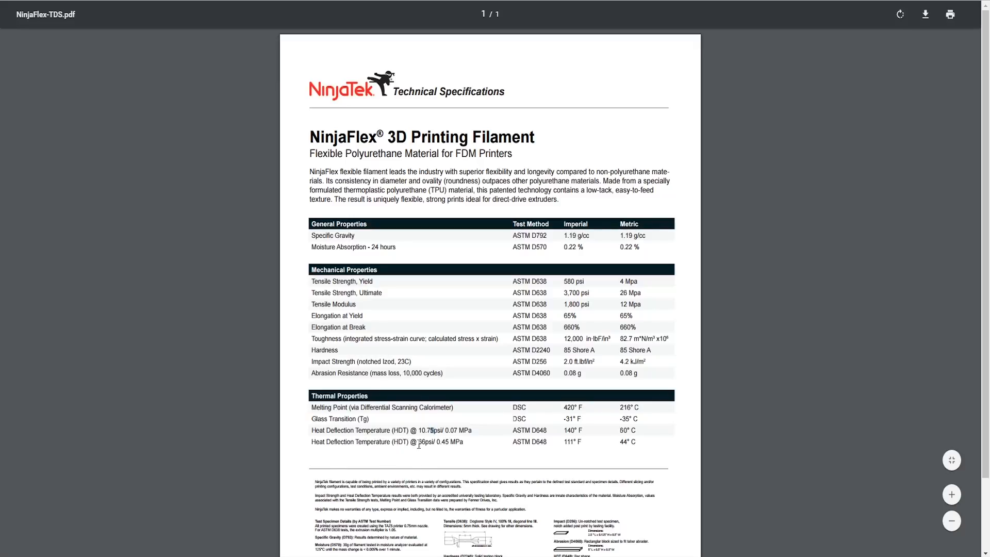
{"action": "double_click", "coordinate": [424, 441]}
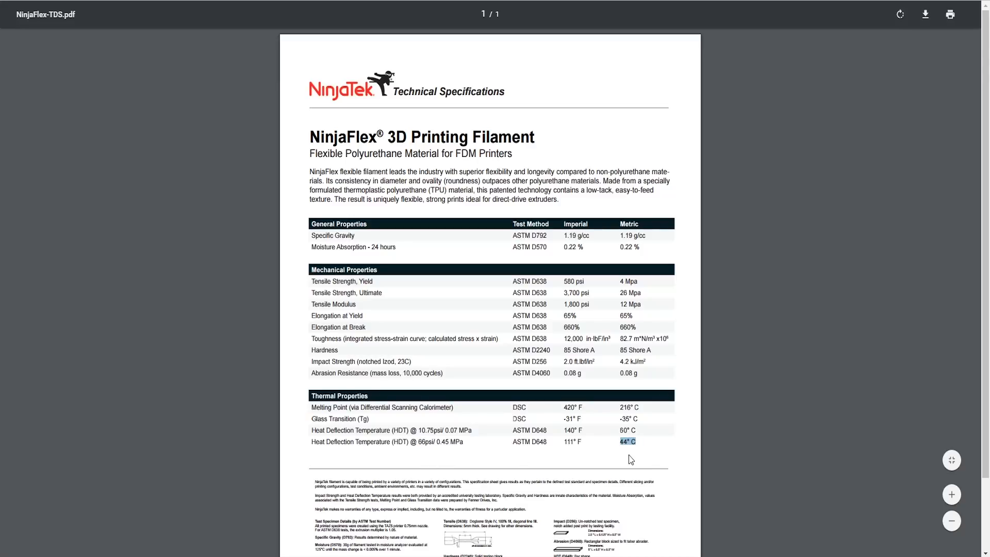
{"action": "mouse_move", "coordinate": [357, 443]}
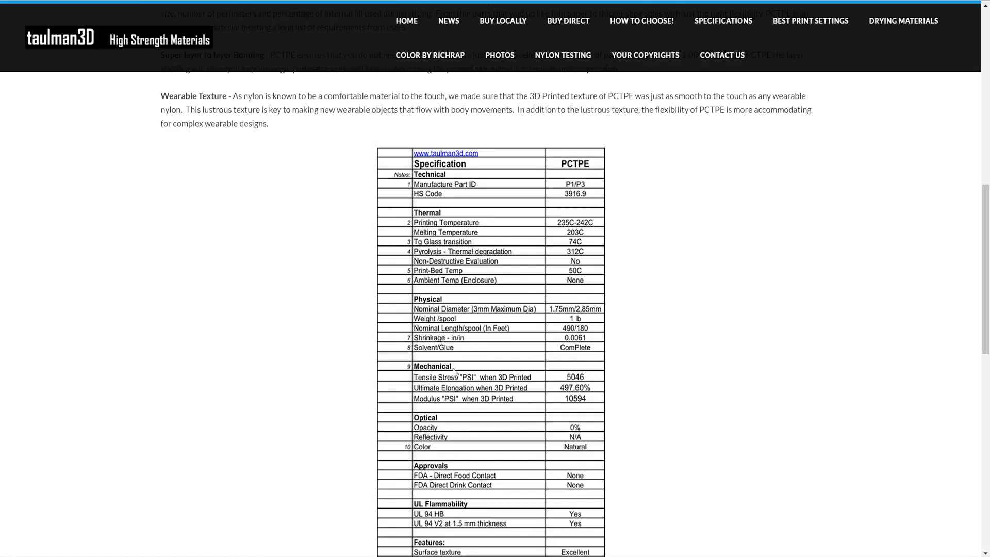
{"action": "mouse_move", "coordinate": [619, 345]}
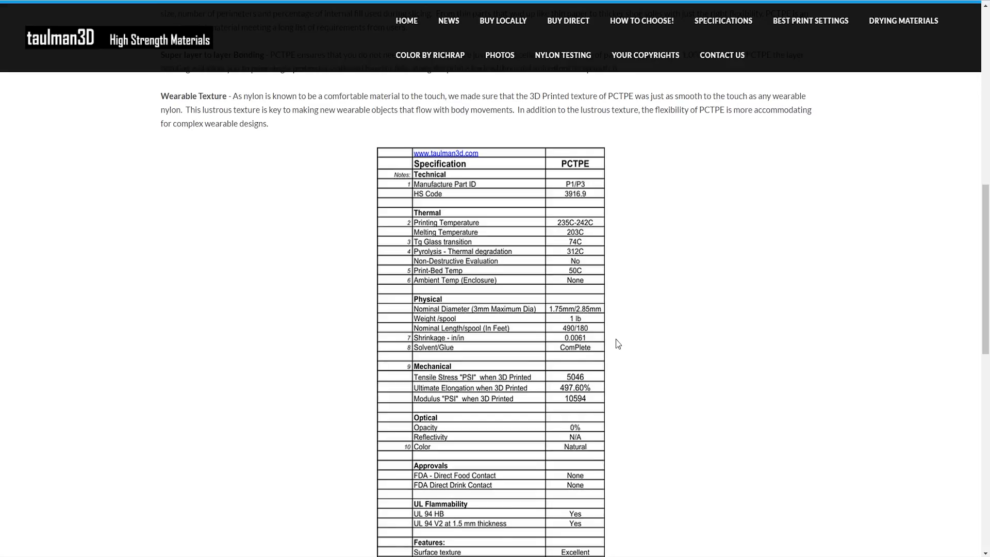
{"action": "mouse_move", "coordinate": [627, 315]}
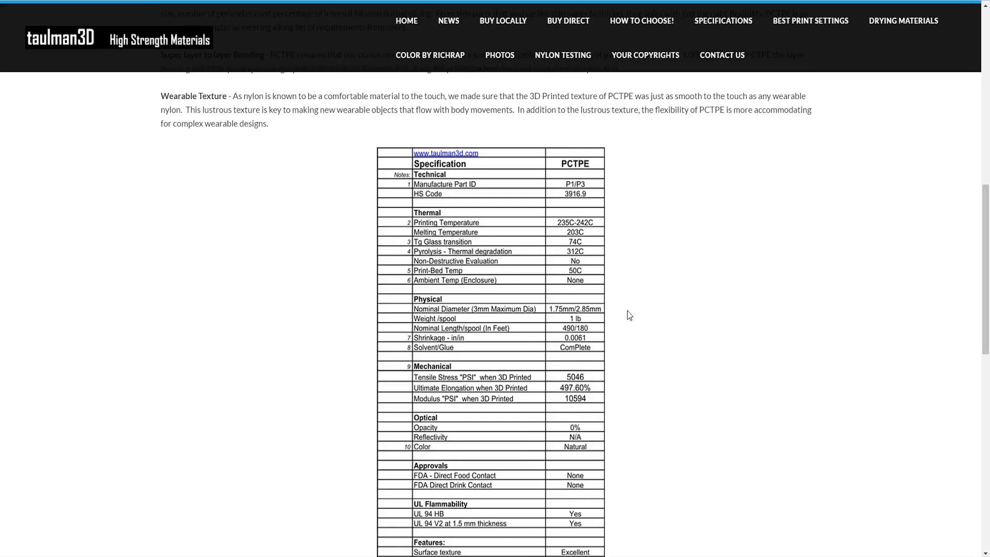
{"action": "mouse_move", "coordinate": [421, 287]}
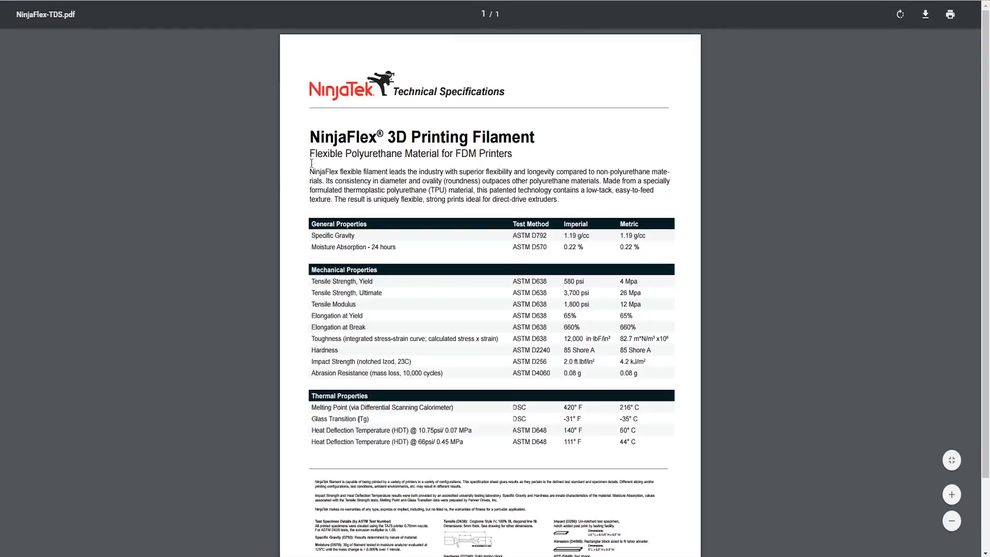
Select text in the Mechanical Properties rows of the NinjaFlex-TDS.pdf datasheet.
{"action": "left_click_drag", "start_coordinate": [312, 153], "coordinate": [362, 154]}
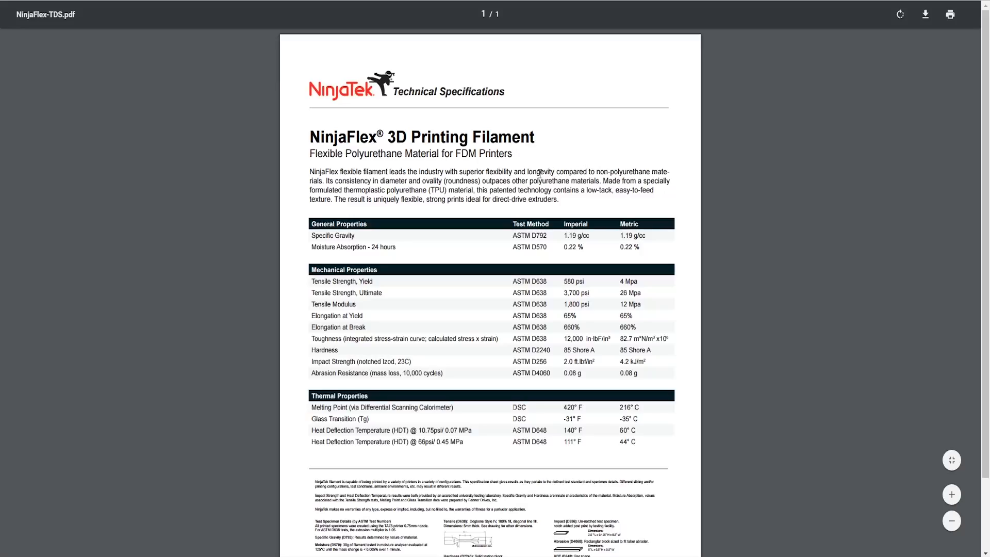
{"action": "mouse_move", "coordinate": [539, 160]}
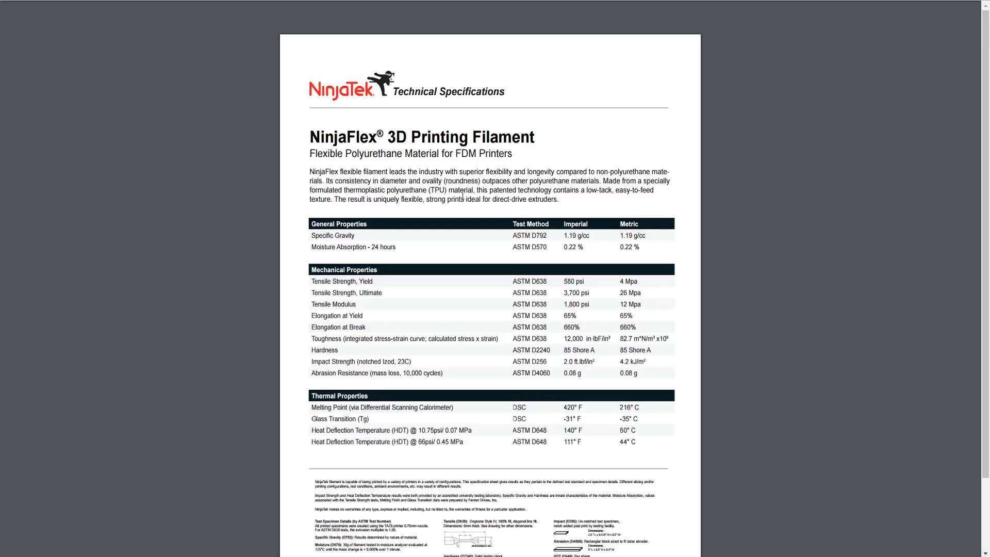
{"action": "mouse_move", "coordinate": [435, 200]}
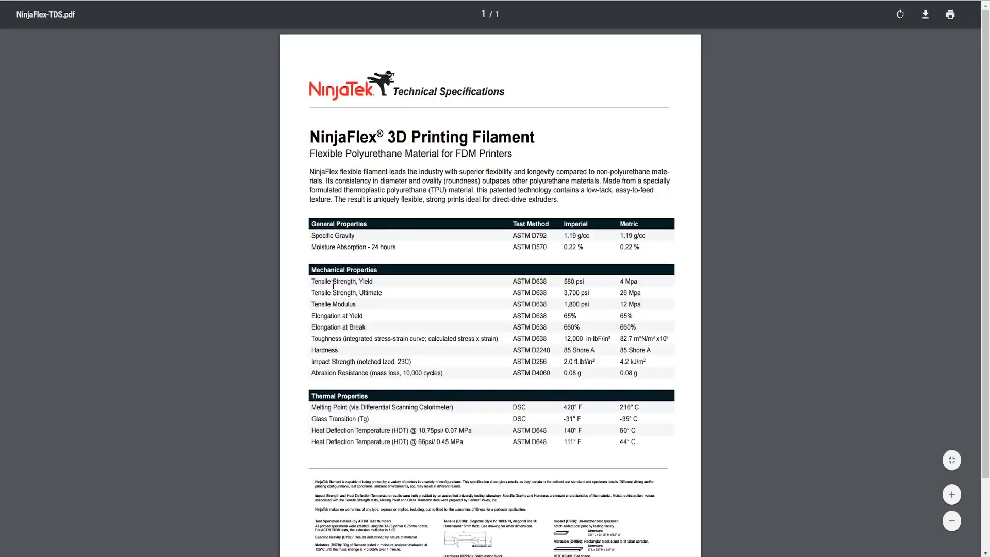
{"action": "mouse_move", "coordinate": [557, 295]}
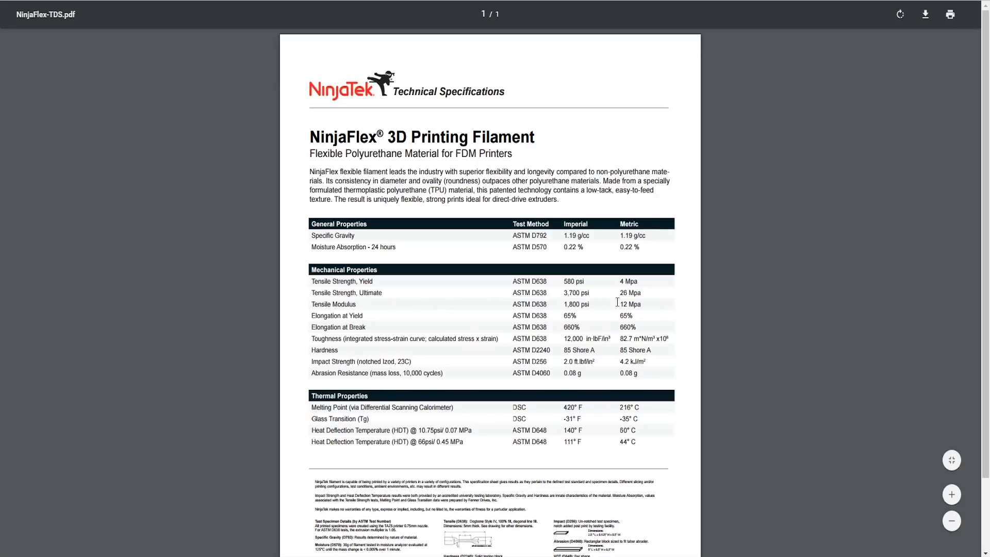
{"action": "mouse_move", "coordinate": [616, 303]}
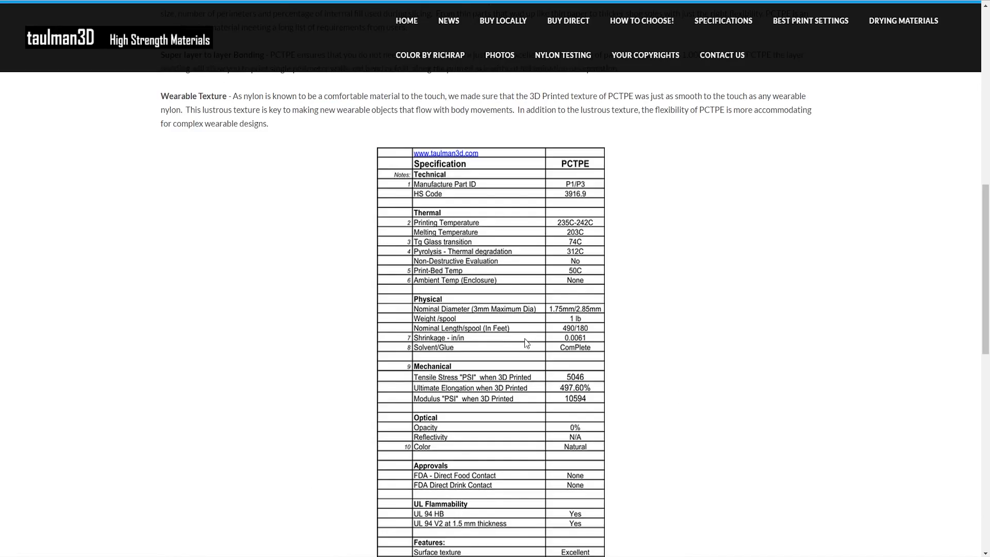
{"action": "mouse_move", "coordinate": [586, 385]}
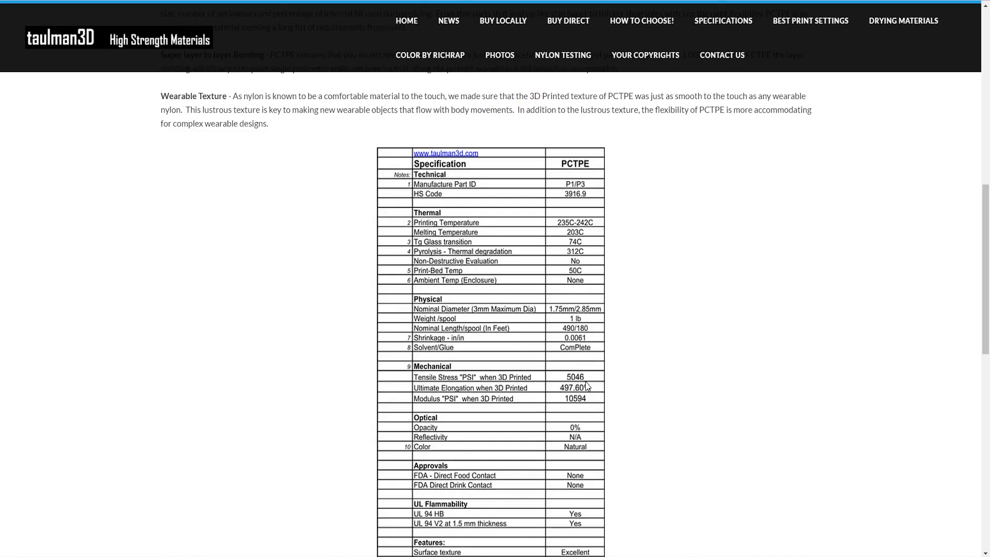
{"action": "mouse_move", "coordinate": [612, 390]}
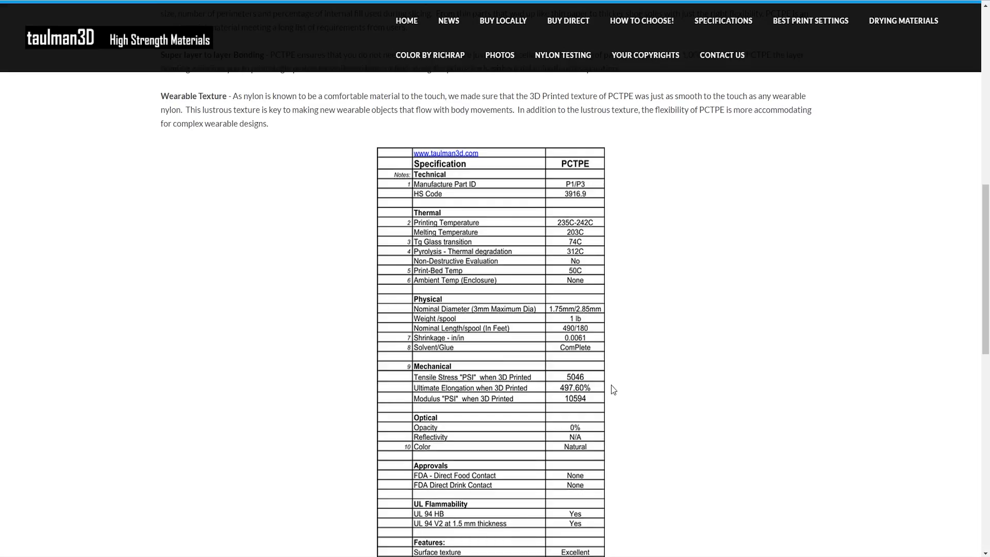
{"action": "mouse_move", "coordinate": [646, 403]}
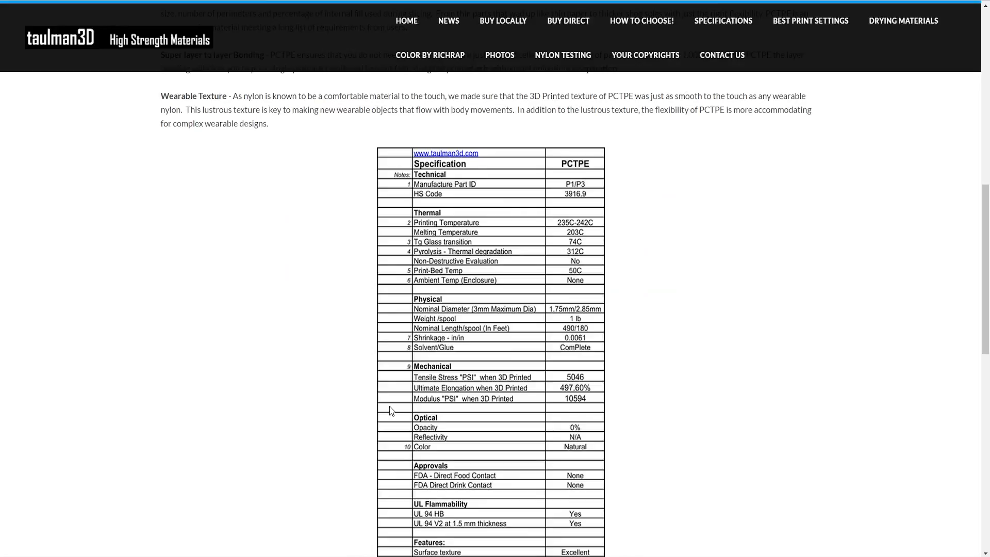
{"action": "mouse_move", "coordinate": [416, 403]}
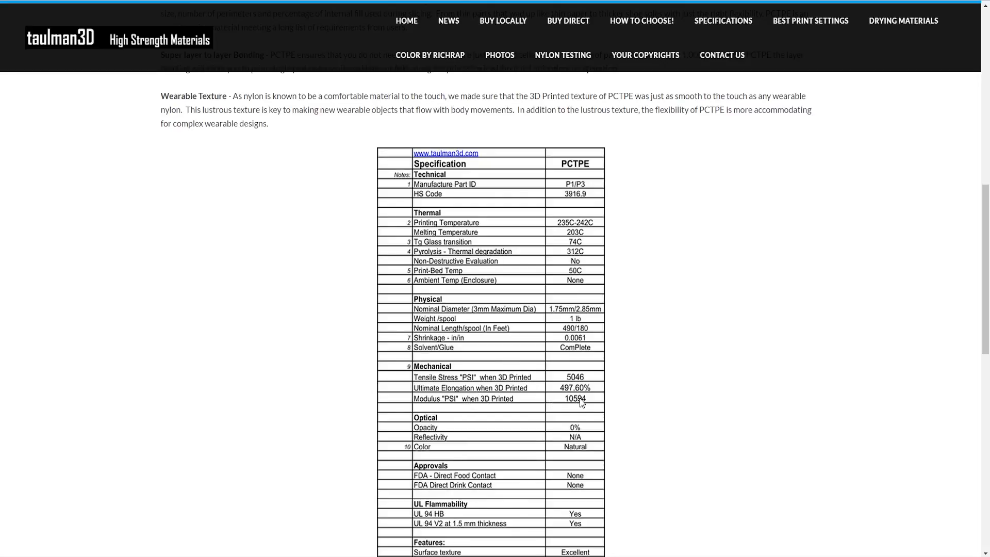
{"action": "mouse_move", "coordinate": [597, 407]}
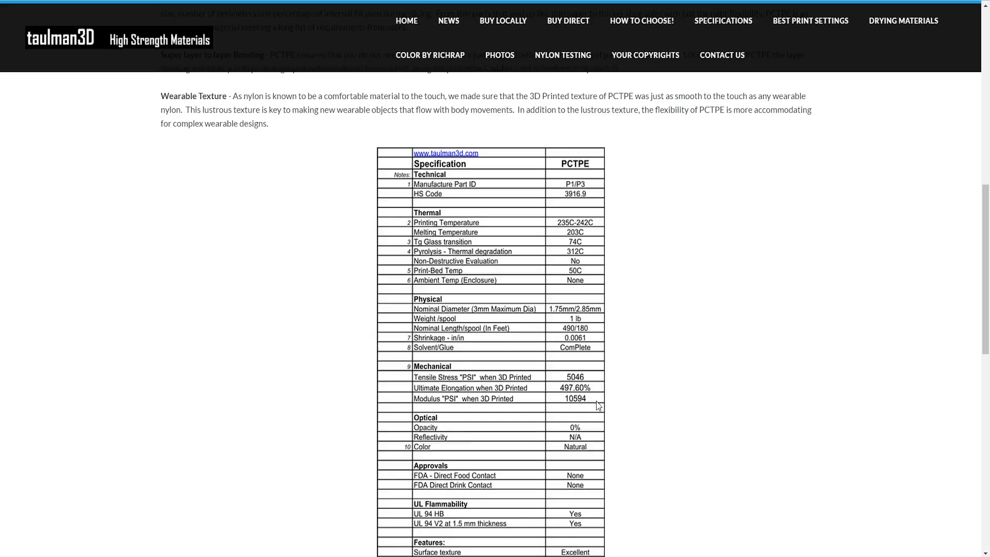
{"action": "mouse_move", "coordinate": [512, 329]}
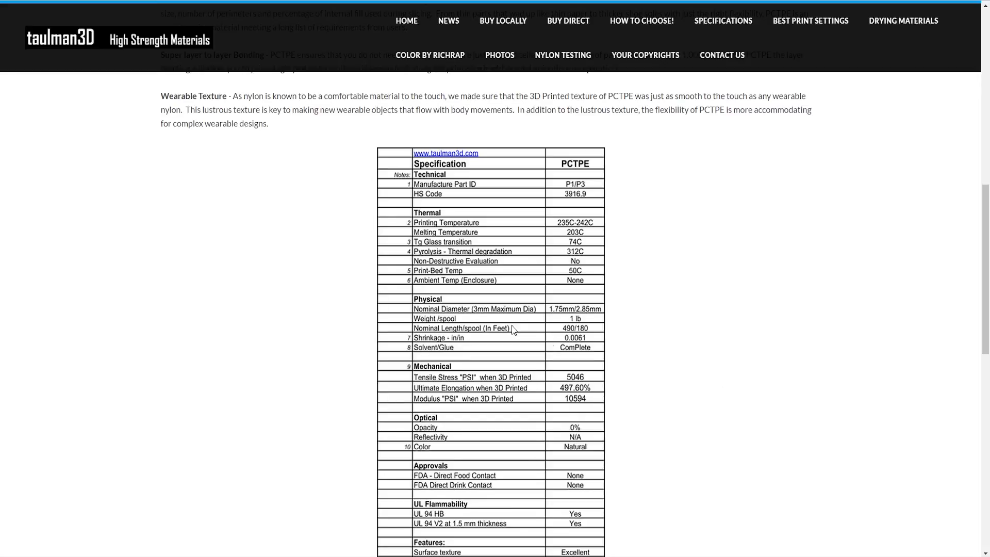
{"action": "mouse_move", "coordinate": [128, 348]}
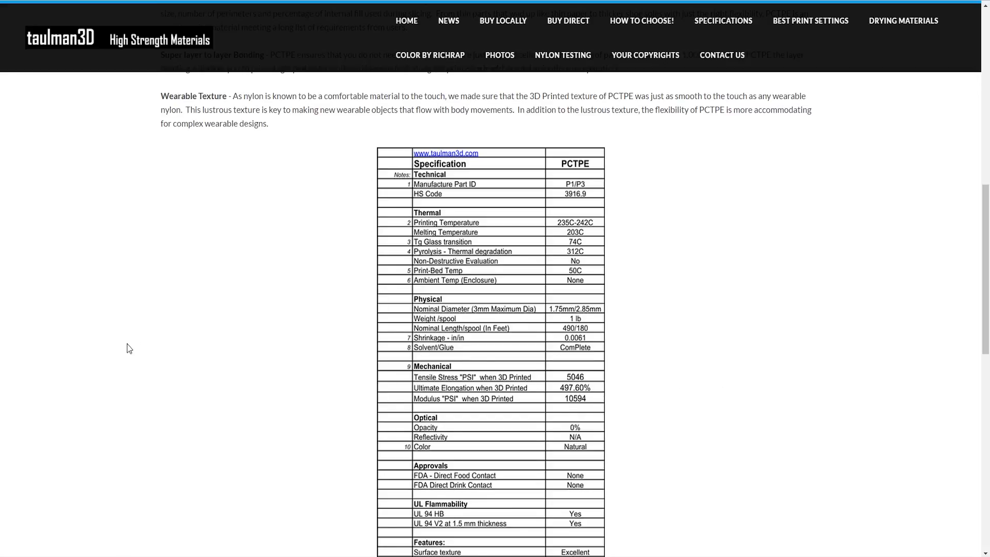
{"action": "mouse_move", "coordinate": [142, 362]}
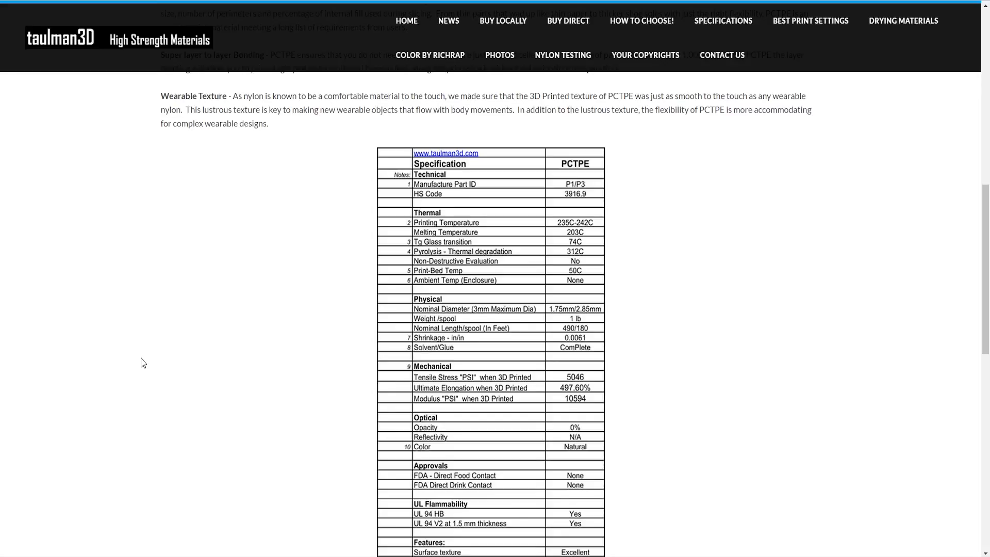
{"action": "mouse_move", "coordinate": [168, 259]}
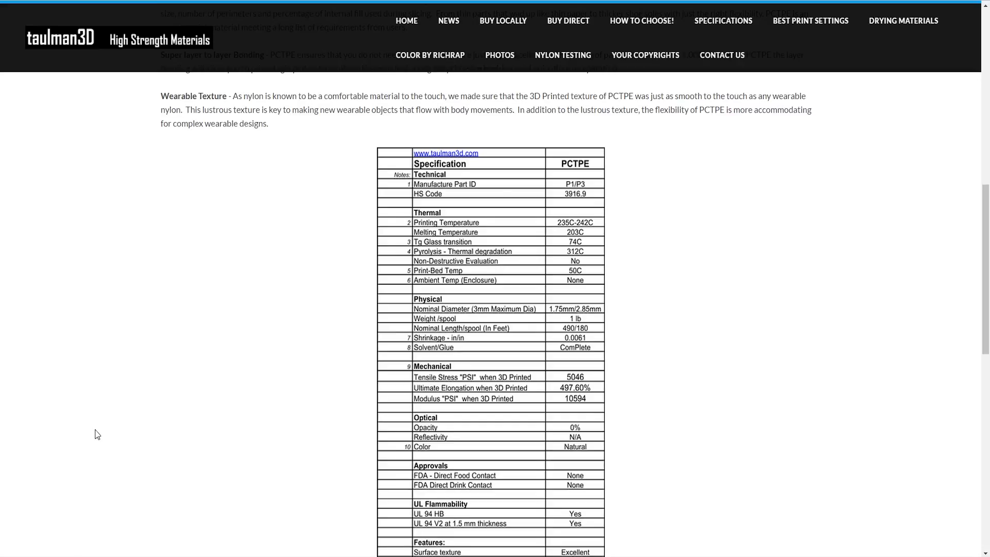
{"action": "mouse_move", "coordinate": [190, 445]}
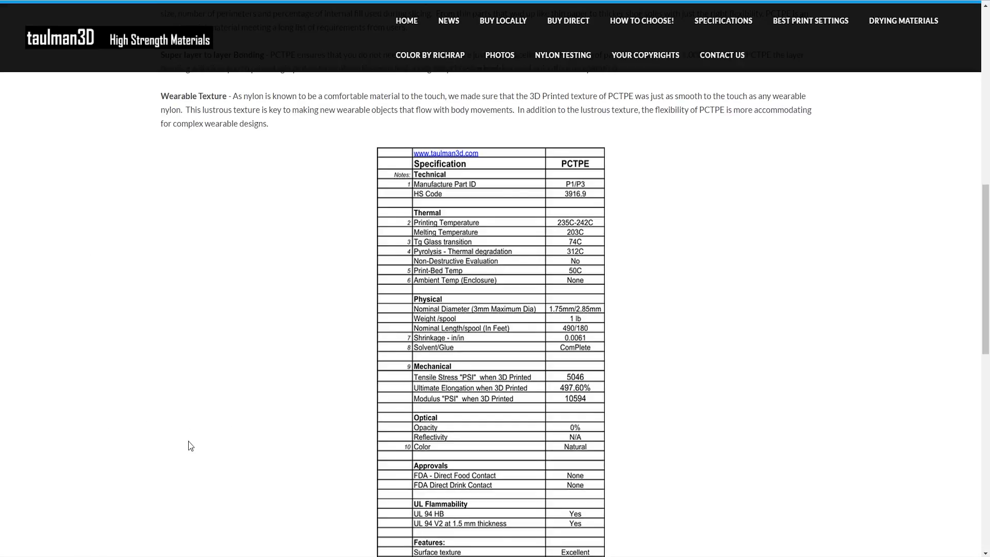
{"action": "mouse_move", "coordinate": [243, 235]}
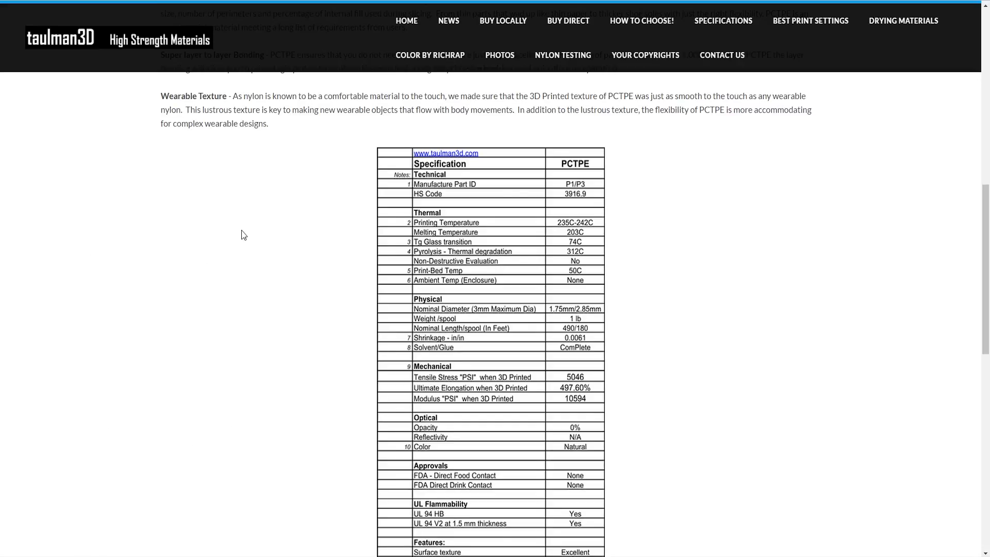
{"action": "mouse_move", "coordinate": [564, 335]}
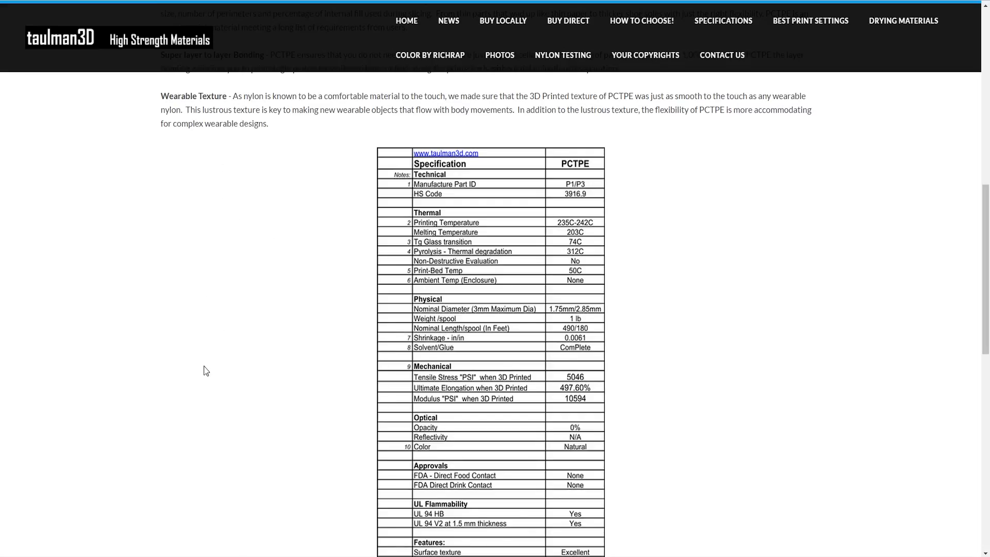
{"action": "mouse_move", "coordinate": [215, 204]}
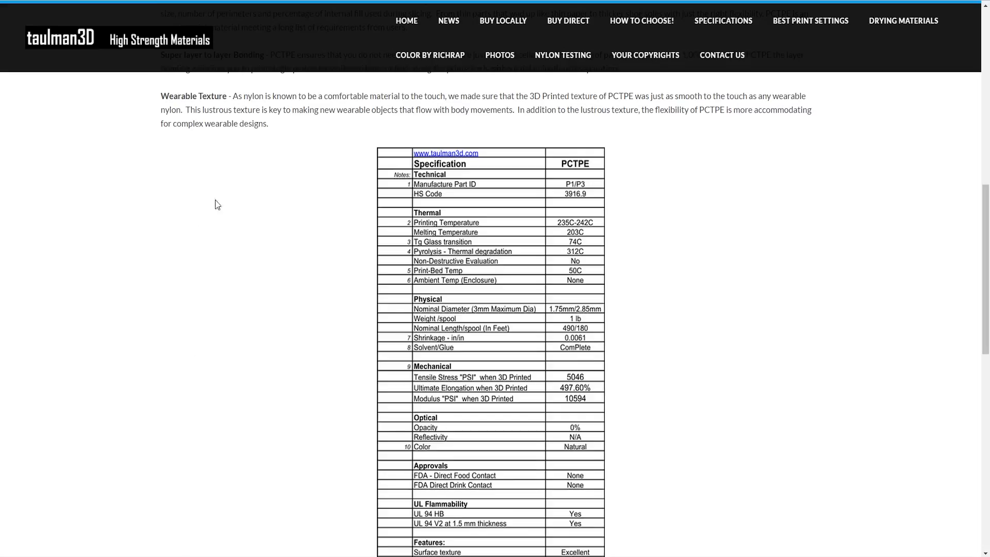
{"action": "mouse_move", "coordinate": [192, 316]}
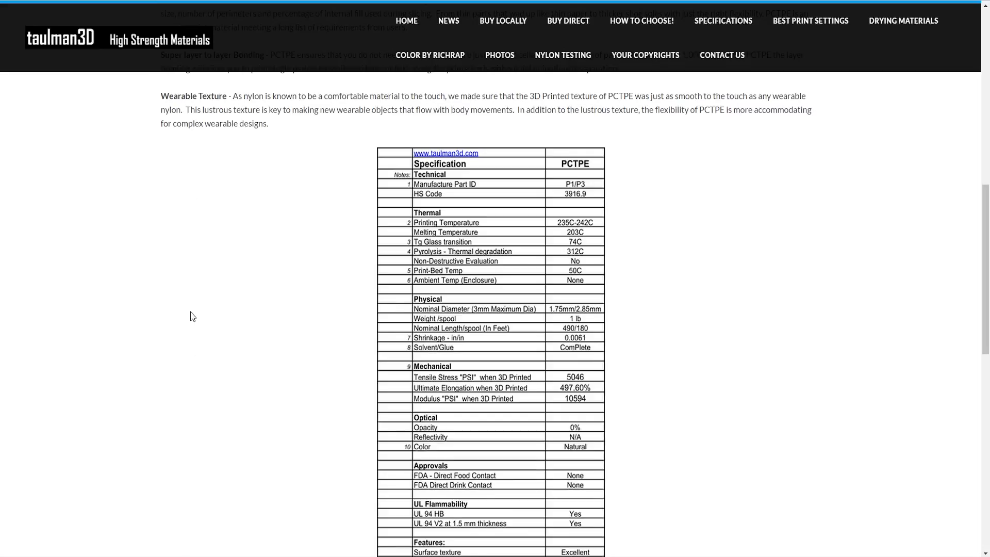
{"action": "mouse_move", "coordinate": [189, 312]}
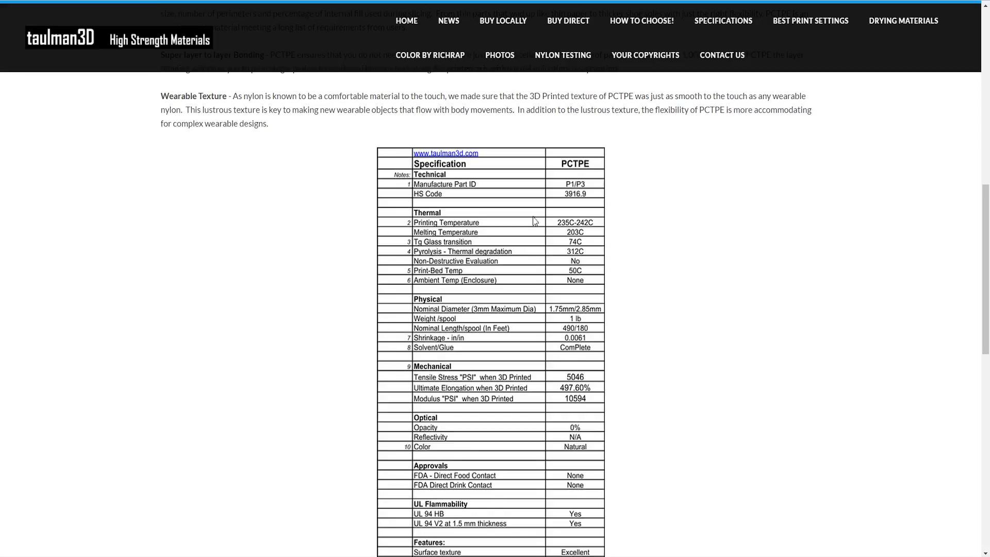
{"action": "mouse_move", "coordinate": [514, 89]}
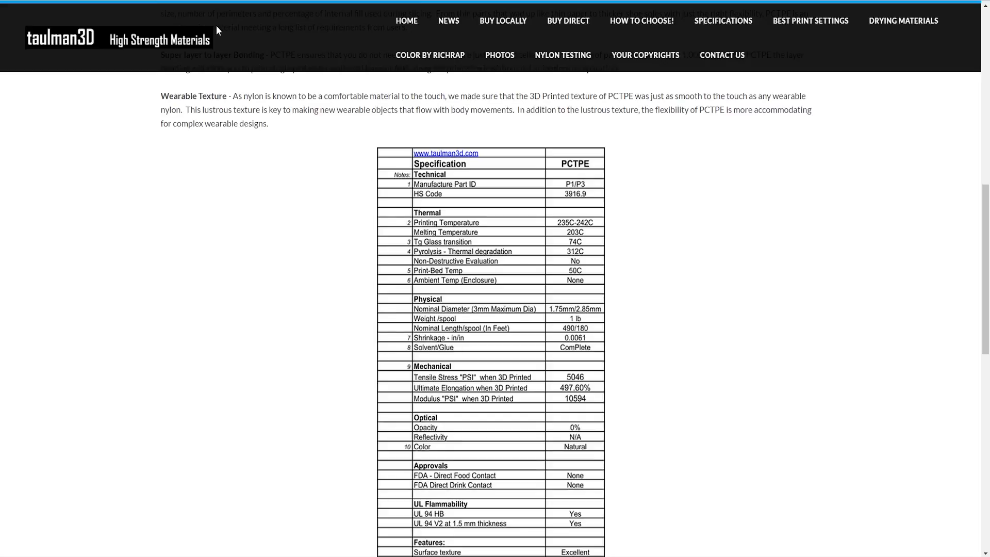
{"action": "mouse_move", "coordinate": [217, 30]}
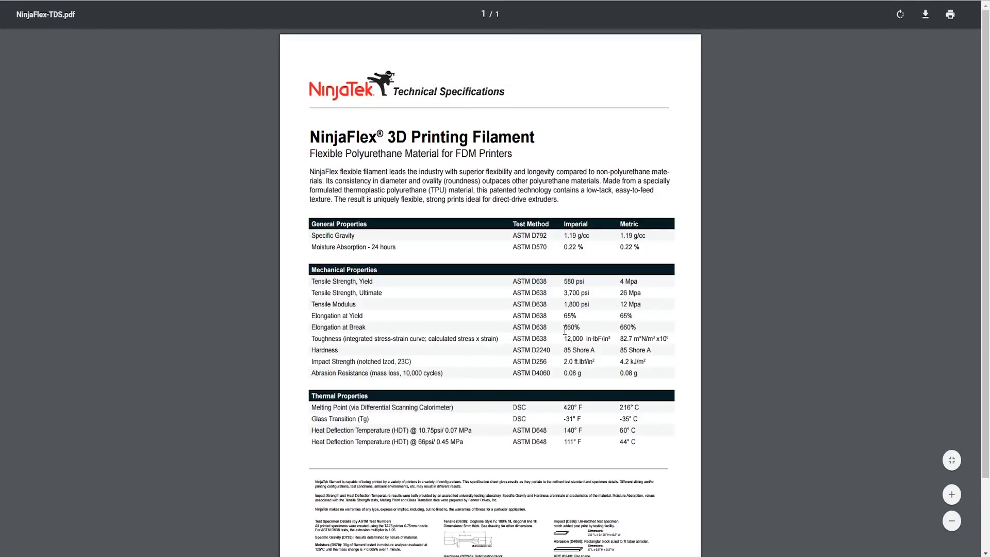
{"action": "mouse_move", "coordinate": [617, 344]}
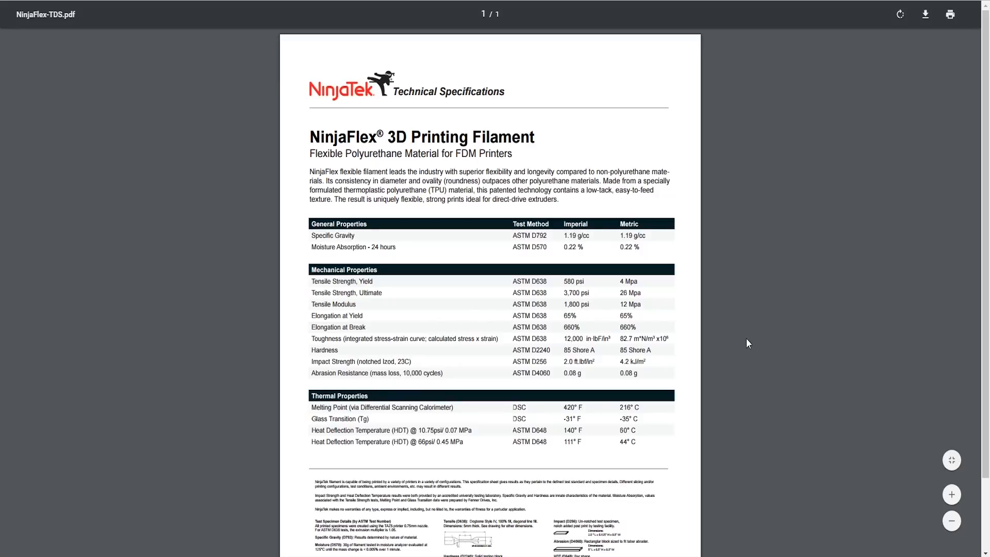
{"action": "mouse_move", "coordinate": [745, 341]}
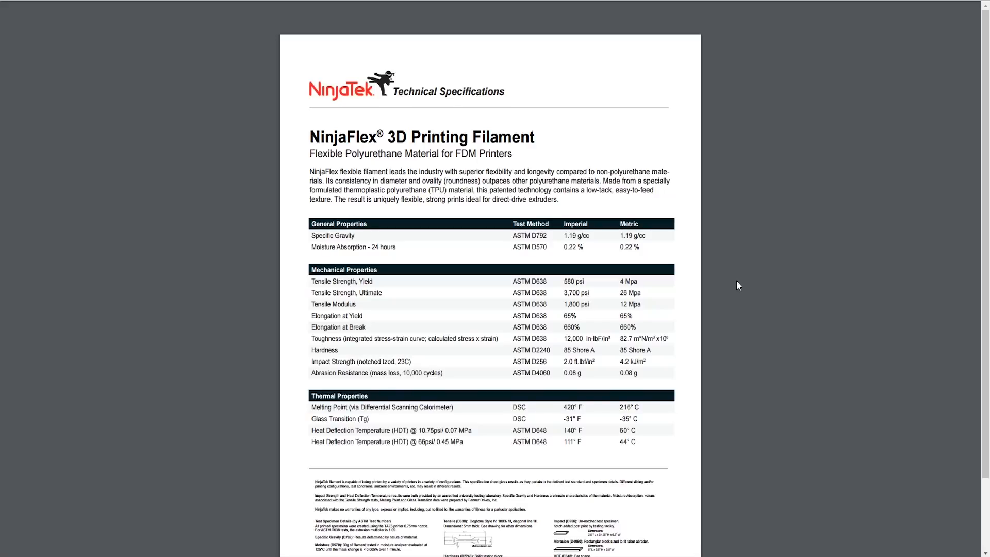
{"action": "mouse_move", "coordinate": [717, 286]}
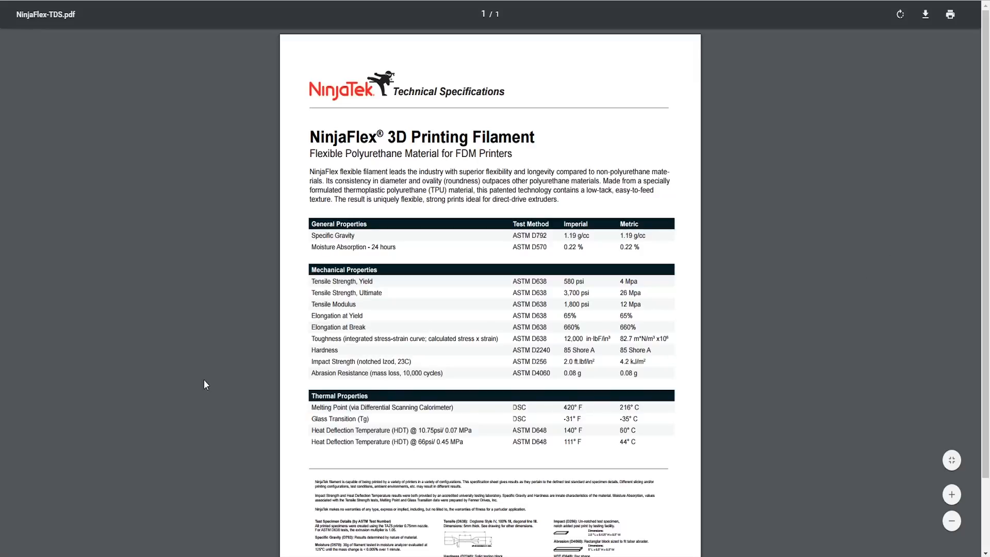
{"action": "mouse_move", "coordinate": [168, 321]}
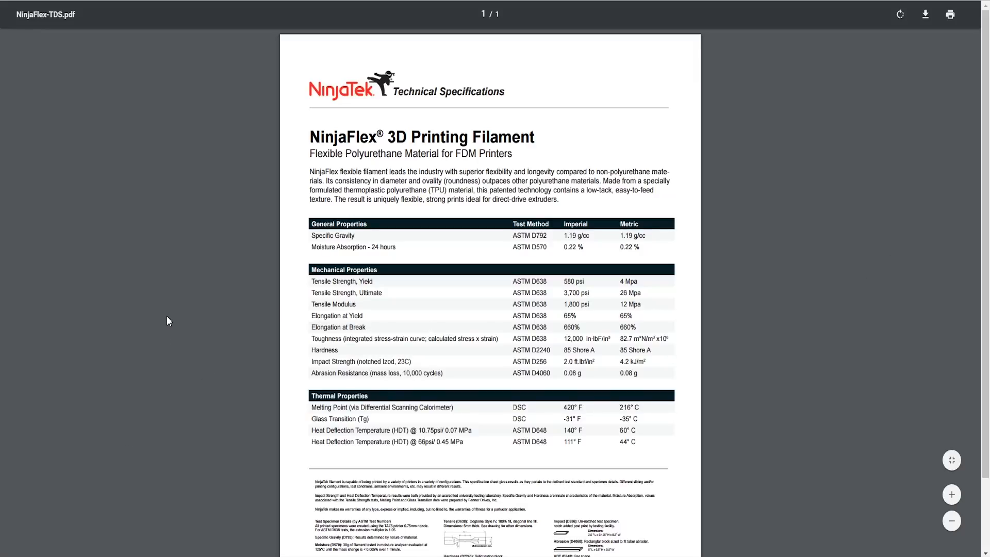
{"action": "mouse_move", "coordinate": [196, 251]}
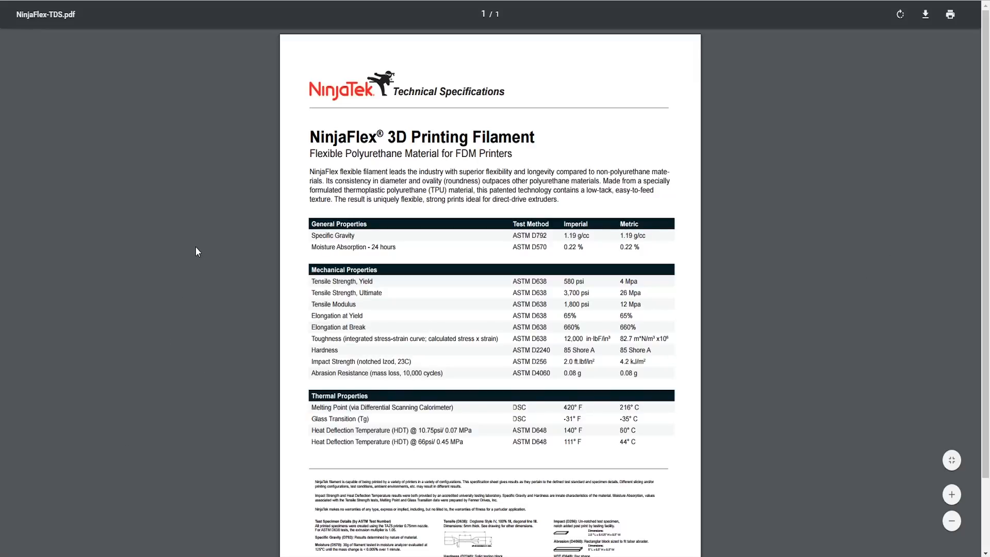
{"action": "mouse_move", "coordinate": [227, 241]}
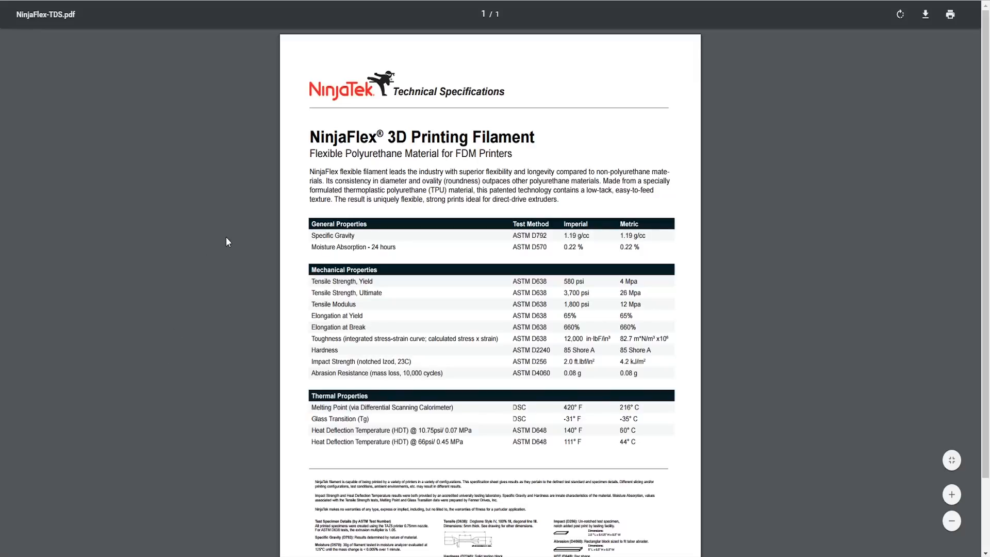
{"action": "mouse_move", "coordinate": [232, 268]}
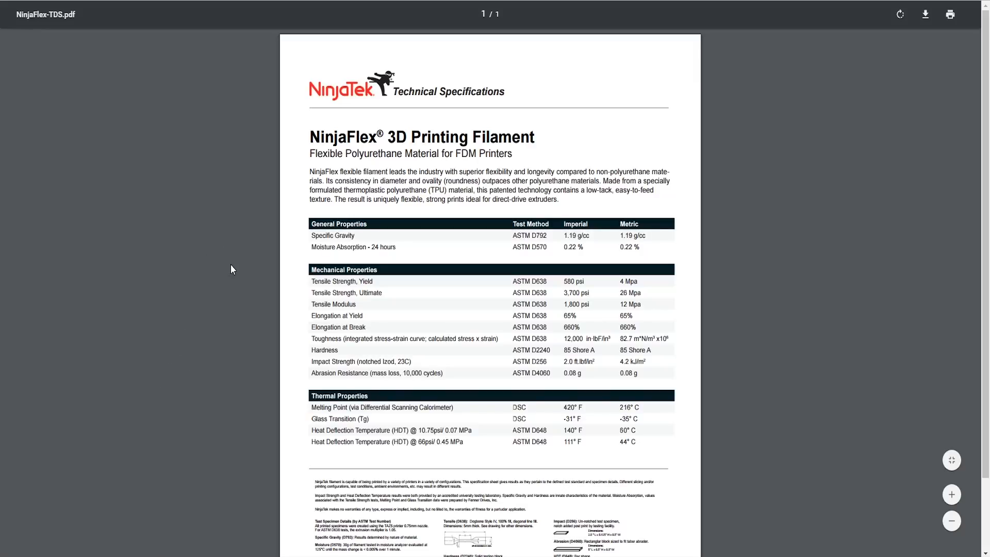
{"action": "mouse_move", "coordinate": [222, 265]}
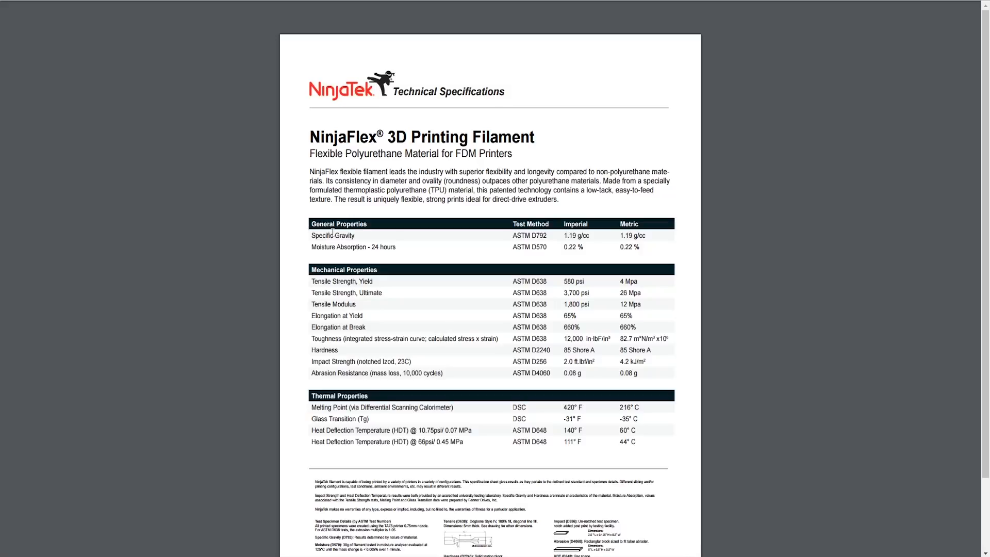
{"action": "mouse_move", "coordinate": [228, 369]}
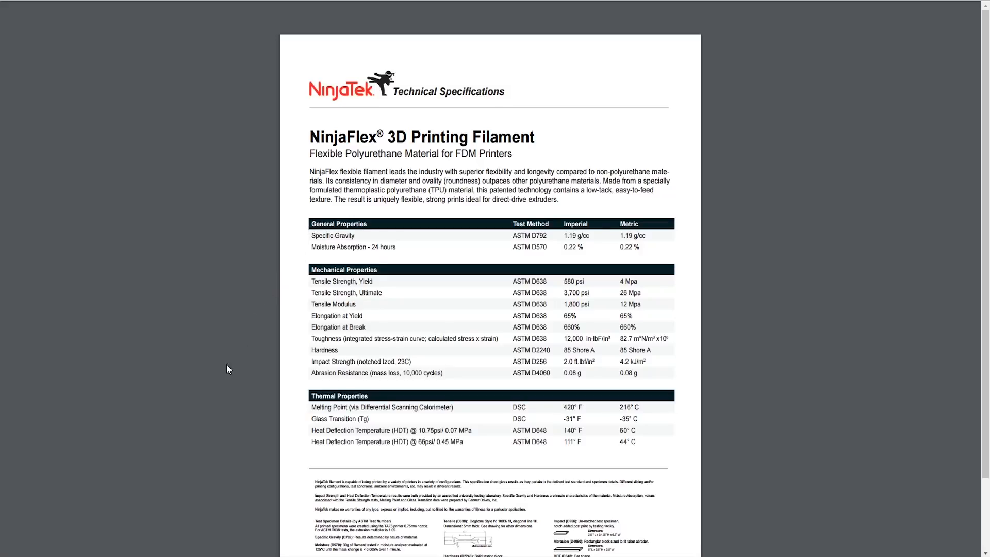
{"action": "mouse_move", "coordinate": [173, 429]}
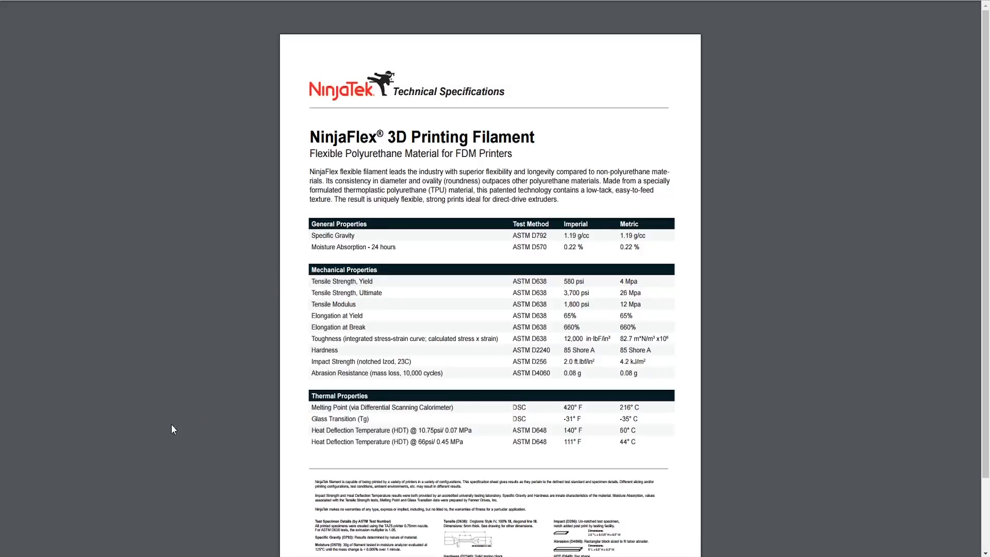
{"action": "mouse_move", "coordinate": [192, 419]}
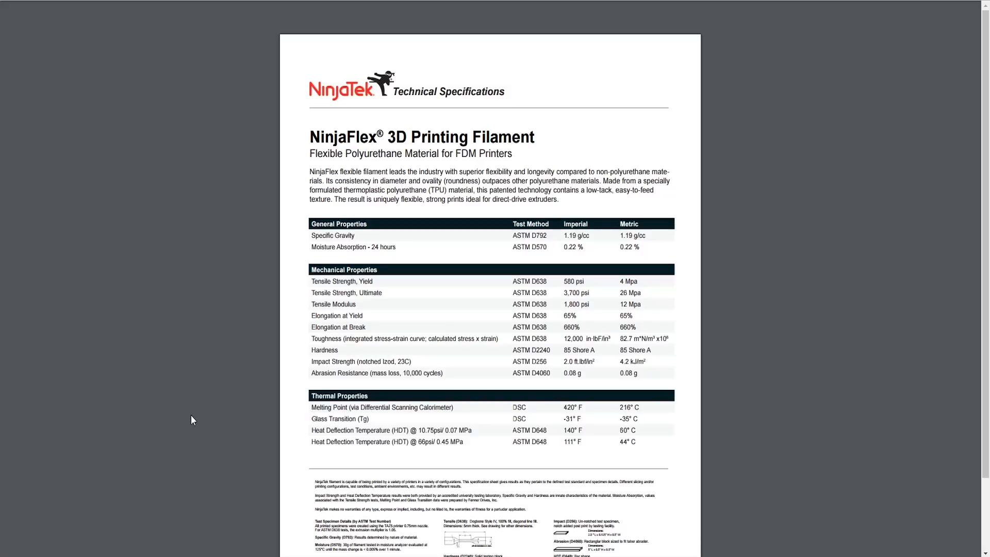
{"action": "mouse_move", "coordinate": [180, 416]}
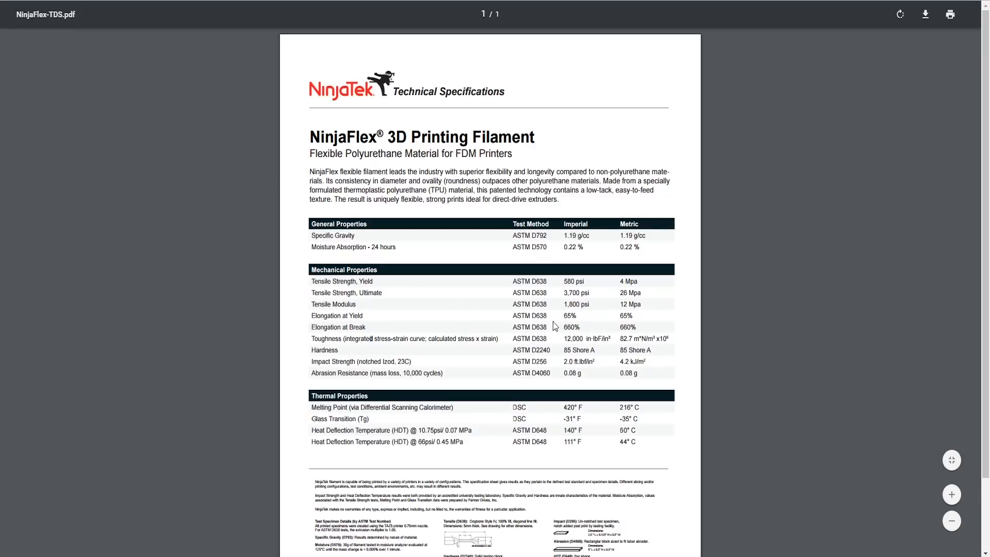
{"action": "mouse_move", "coordinate": [289, 337]}
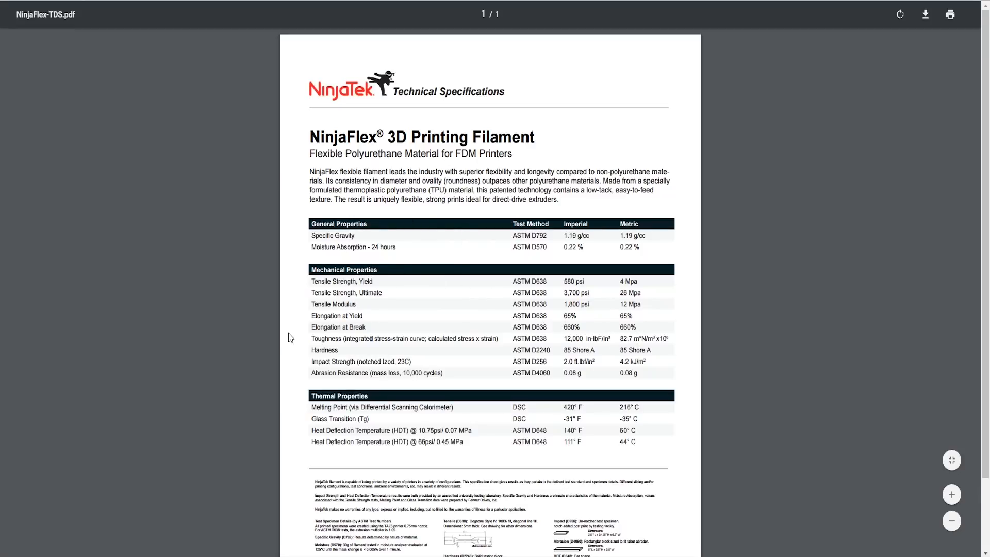
Highlight the 'Elongation at Break' row in the NinjaFlex Mechanical Properties table.
{"action": "double_click", "coordinate": [337, 326]}
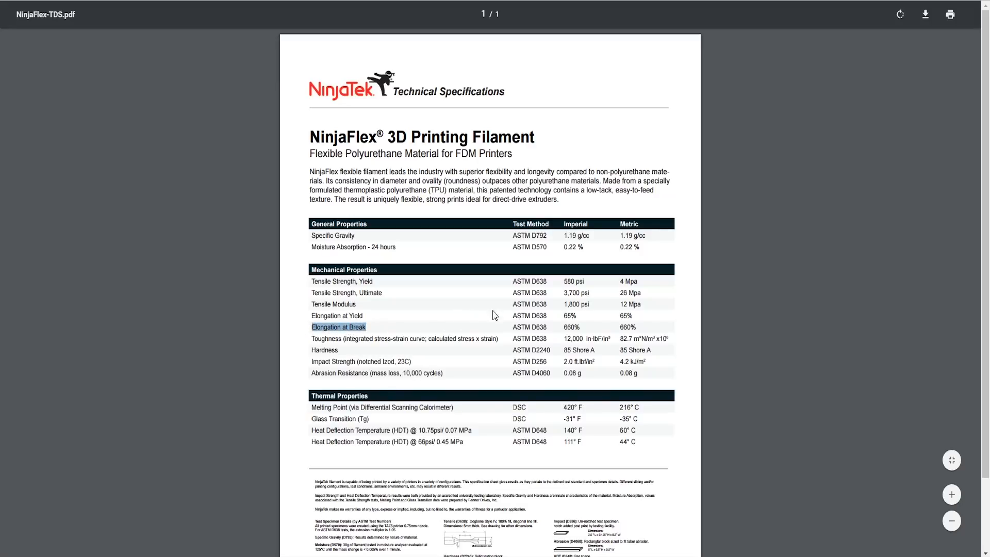
{"action": "mouse_move", "coordinate": [543, 321]}
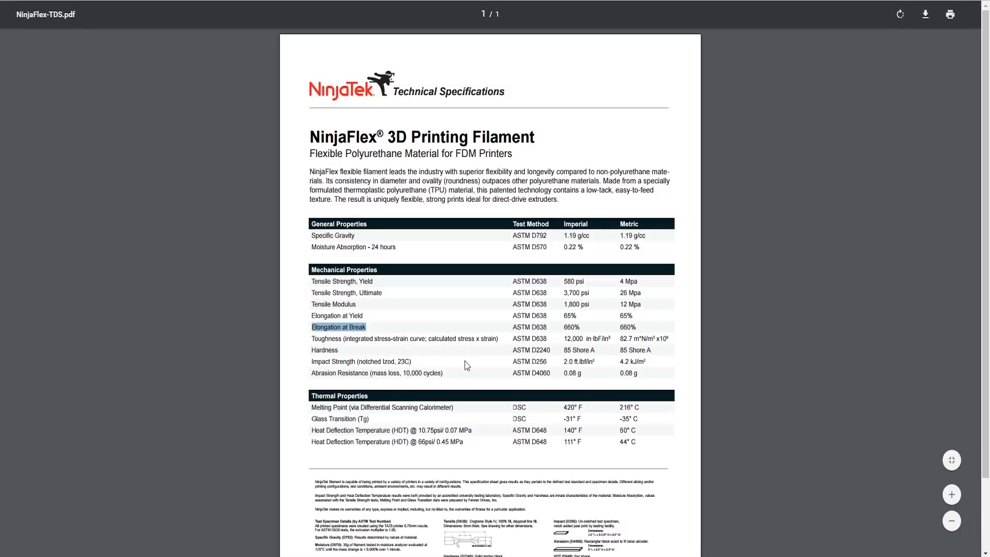
{"action": "mouse_move", "coordinate": [58, 378]}
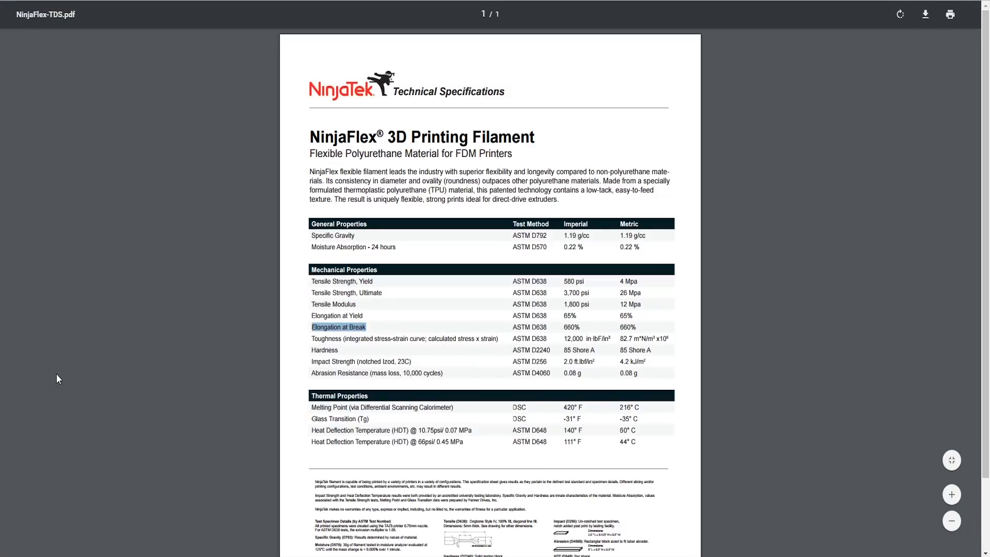
{"action": "mouse_move", "coordinate": [50, 478]}
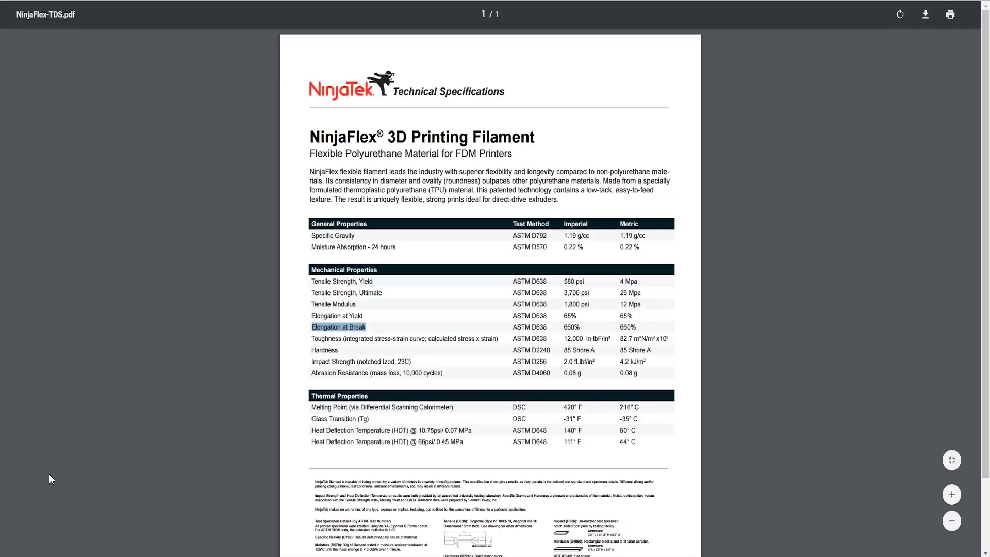
{"action": "mouse_move", "coordinate": [161, 285]}
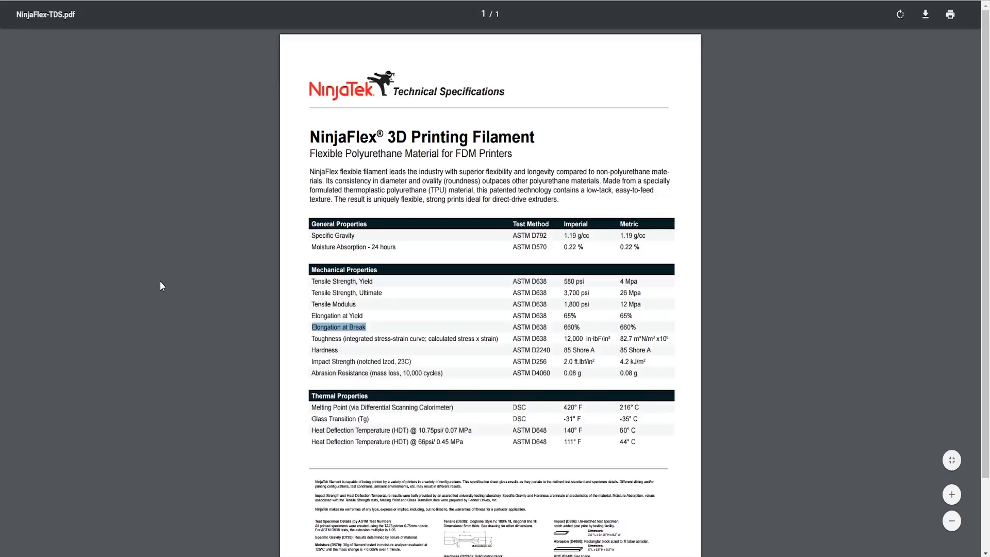
{"action": "mouse_move", "coordinate": [133, 291]}
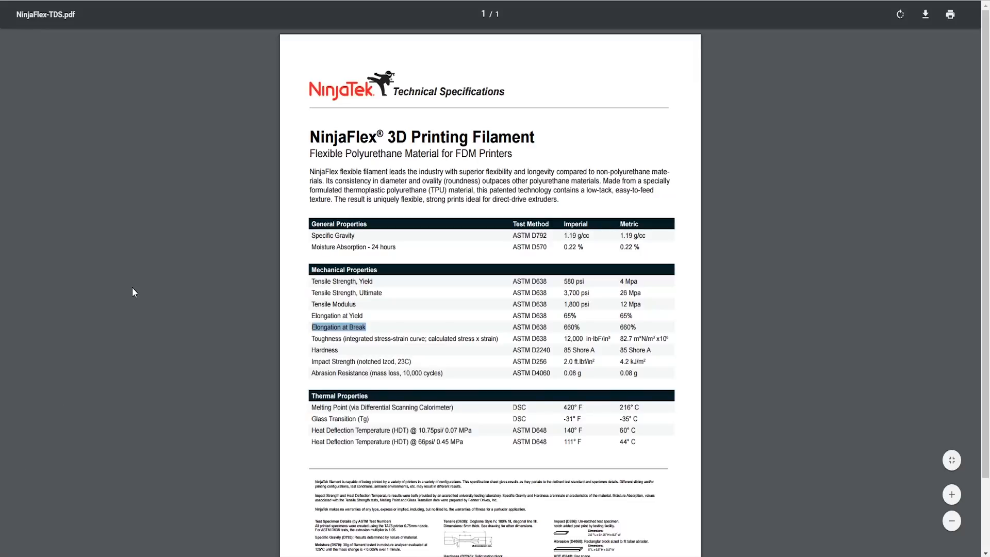
{"action": "mouse_move", "coordinate": [91, 435]}
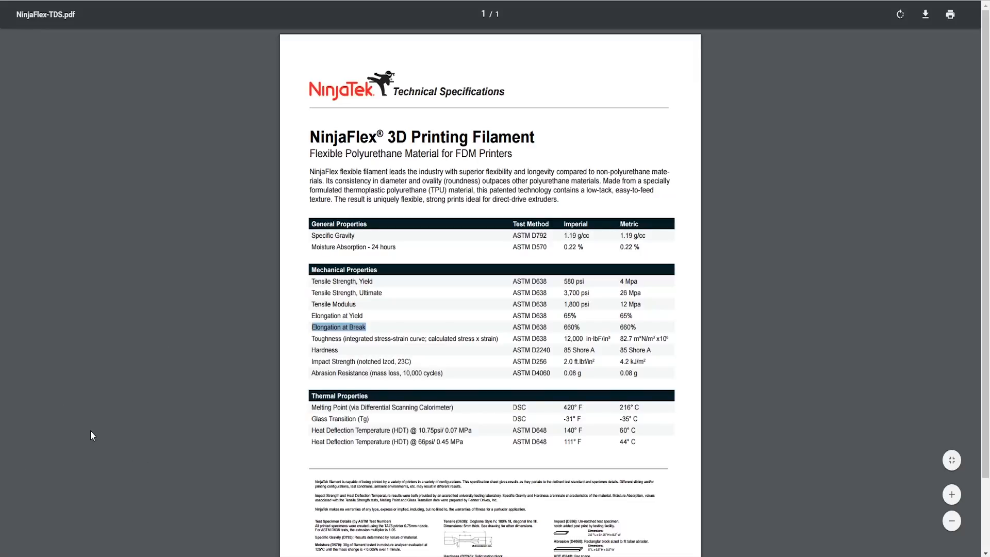
{"action": "mouse_move", "coordinate": [110, 312]}
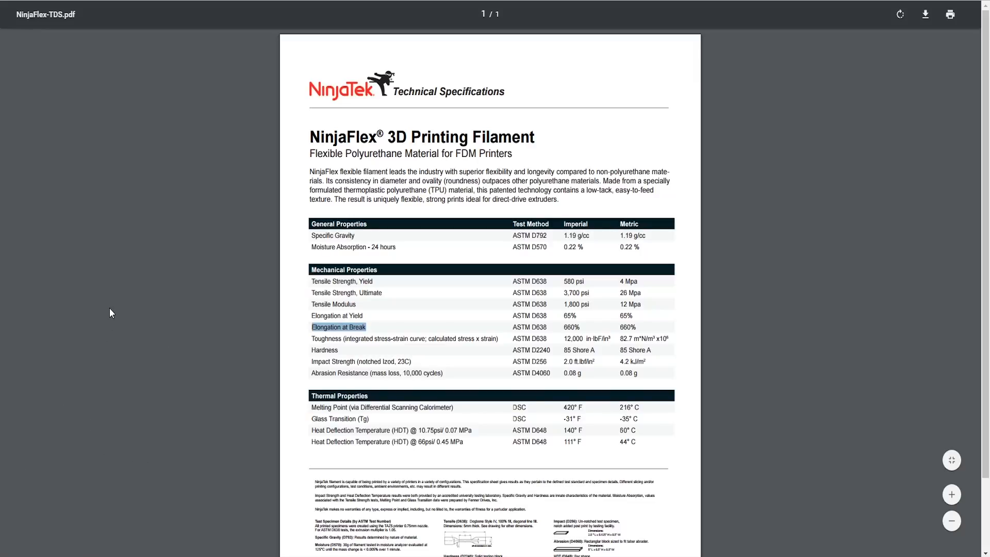
{"action": "mouse_move", "coordinate": [237, 306]}
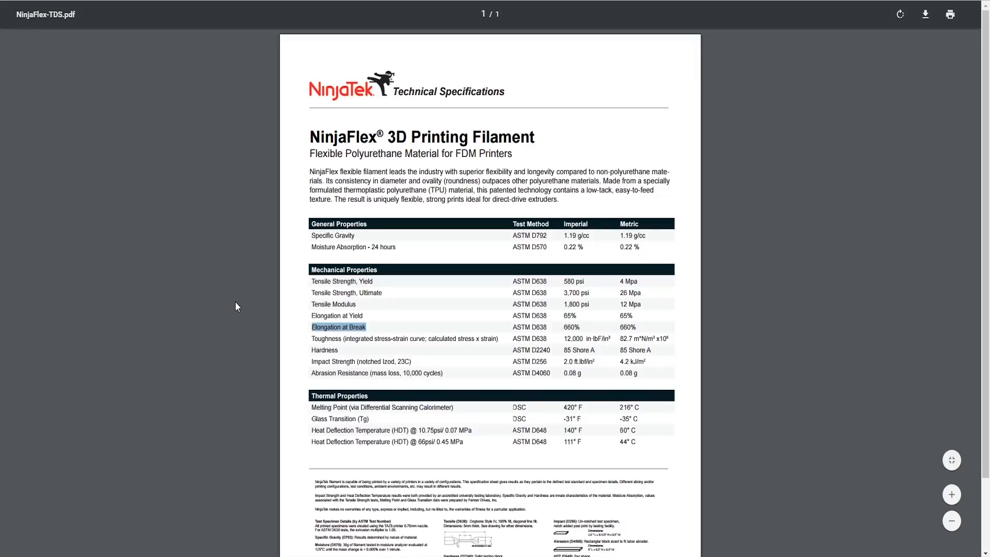
{"action": "mouse_move", "coordinate": [63, 442]}
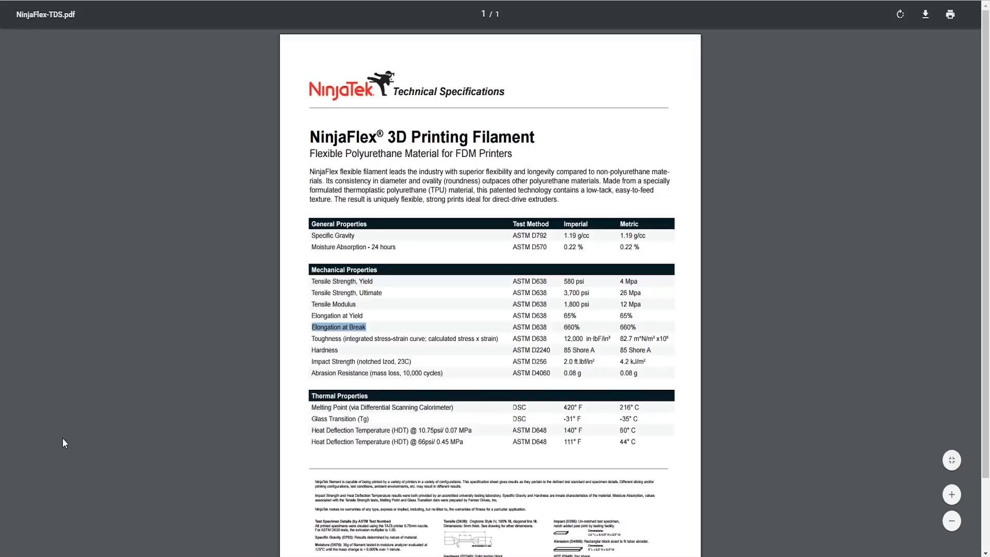
{"action": "mouse_move", "coordinate": [435, 346]}
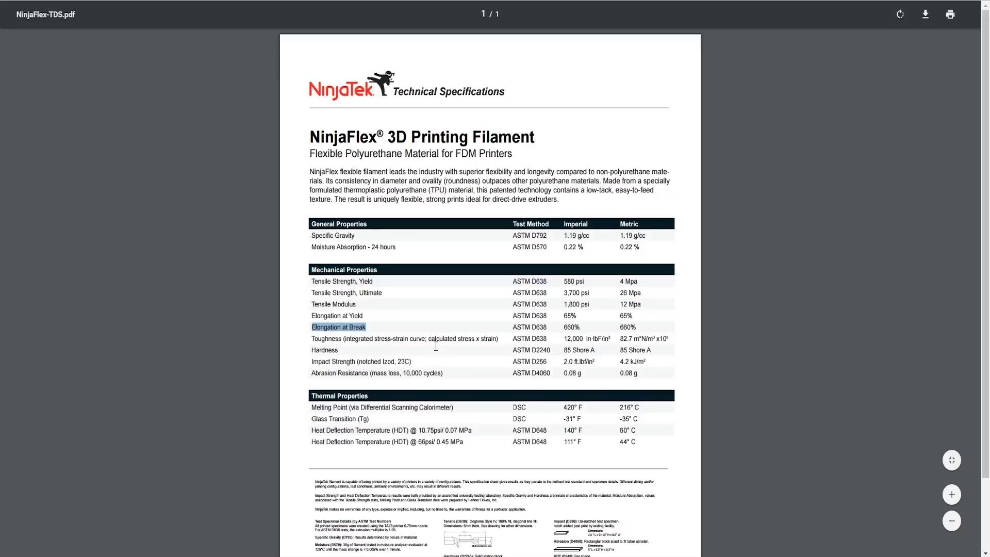
{"action": "mouse_move", "coordinate": [480, 290]}
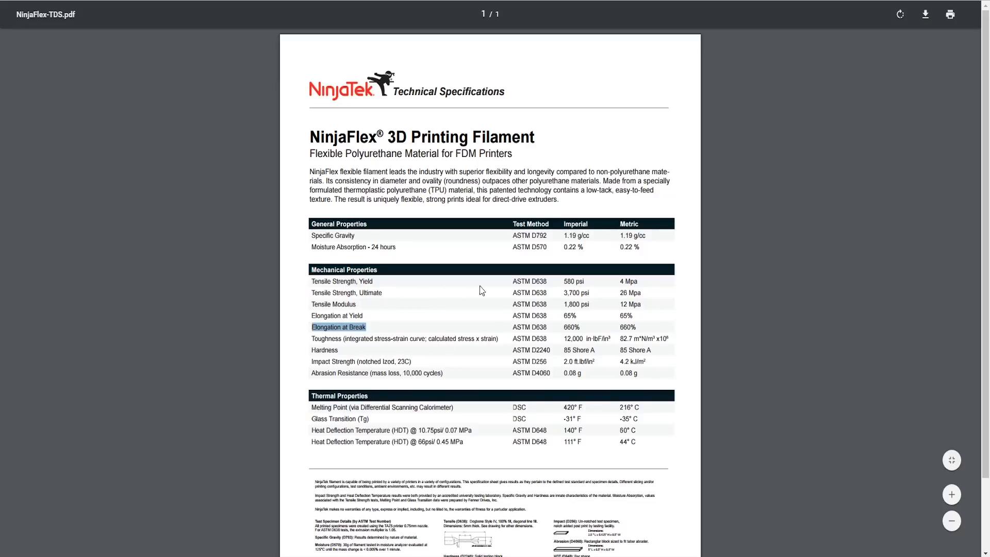
{"action": "mouse_move", "coordinate": [76, 422]}
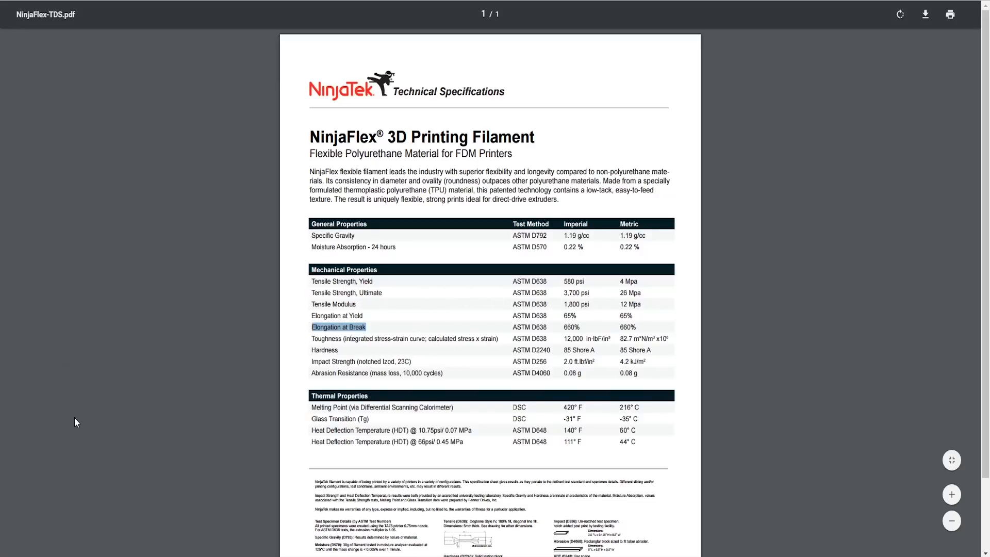
{"action": "mouse_move", "coordinate": [85, 405]}
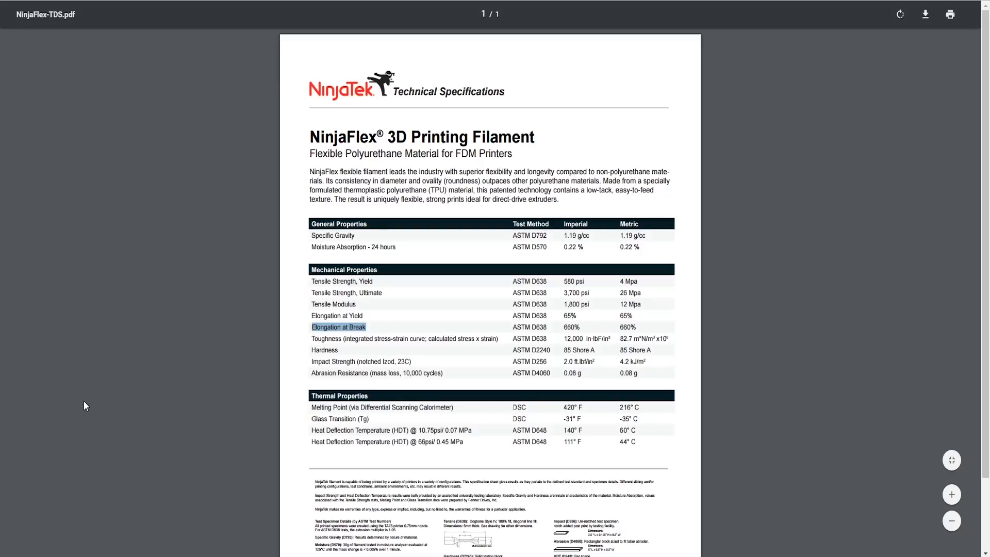
{"action": "mouse_move", "coordinate": [202, 293]}
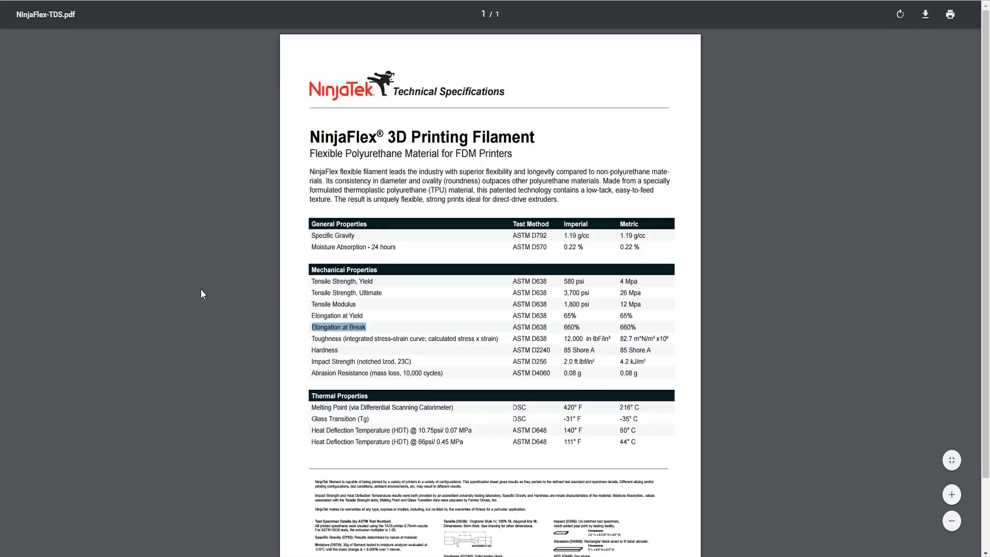
{"action": "mouse_move", "coordinate": [160, 306]}
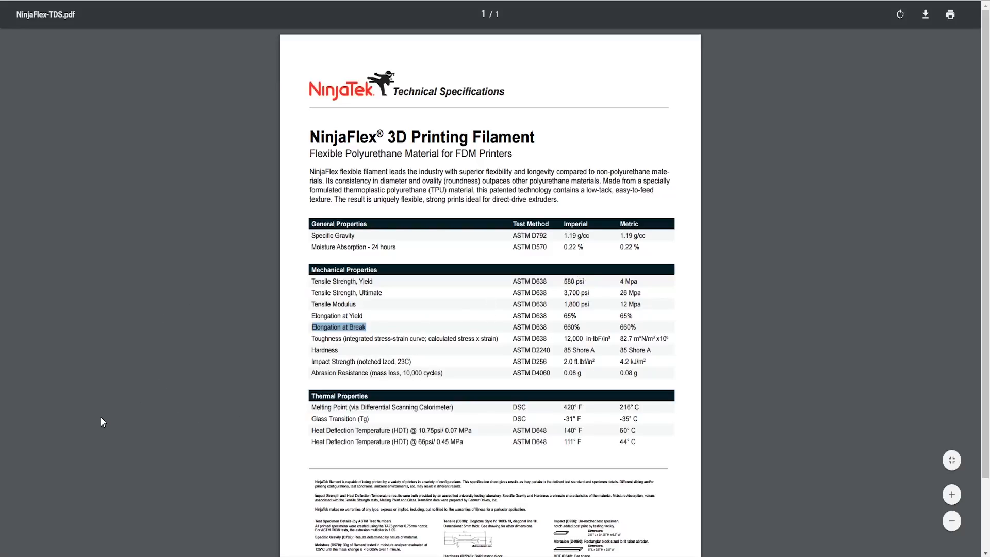
{"action": "mouse_move", "coordinate": [248, 261]}
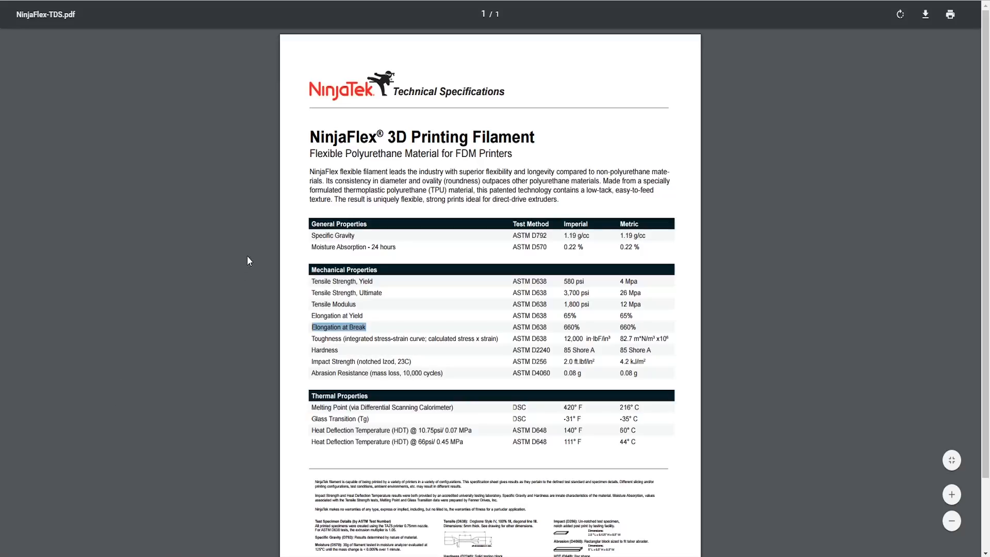
{"action": "mouse_move", "coordinate": [657, 261]}
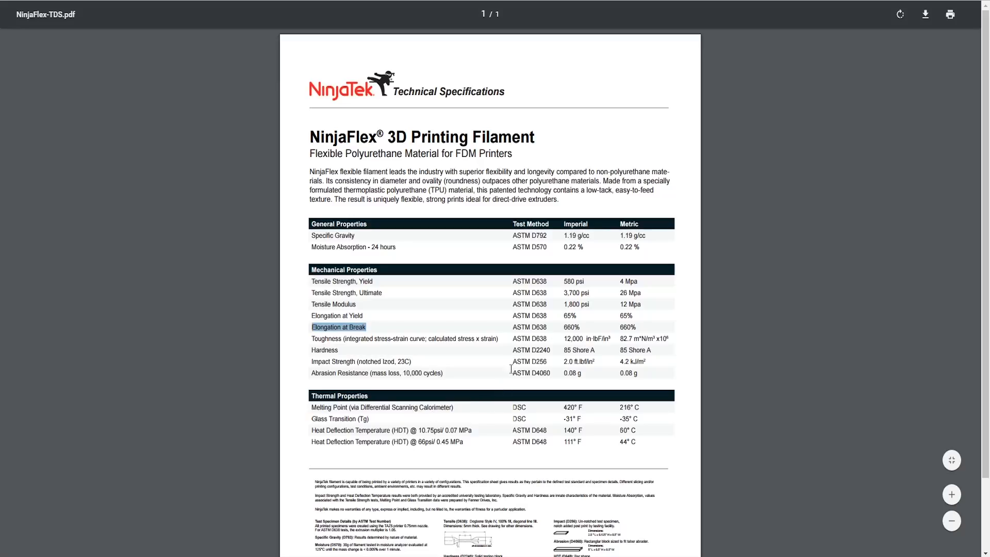
{"action": "mouse_move", "coordinate": [433, 366]}
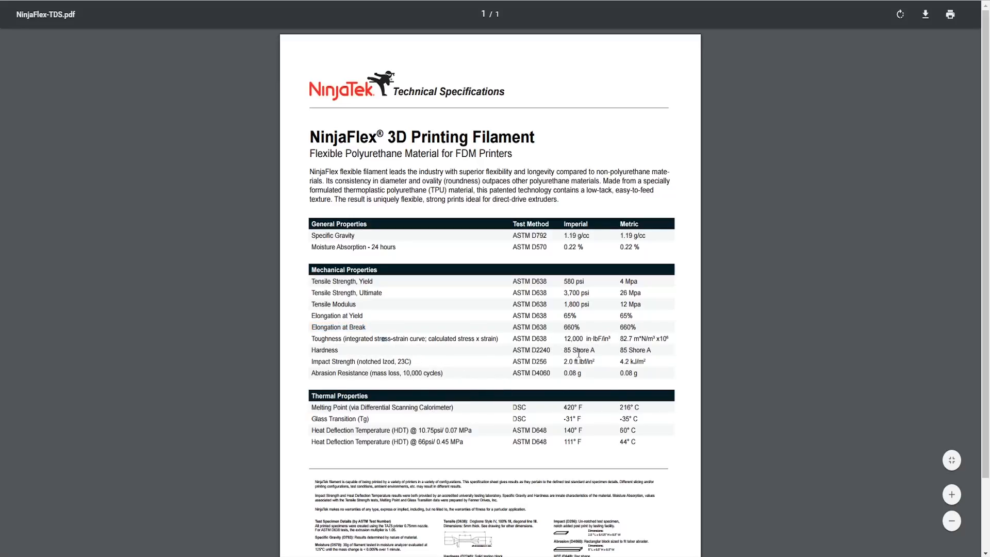
{"action": "double_click", "coordinate": [573, 338]}
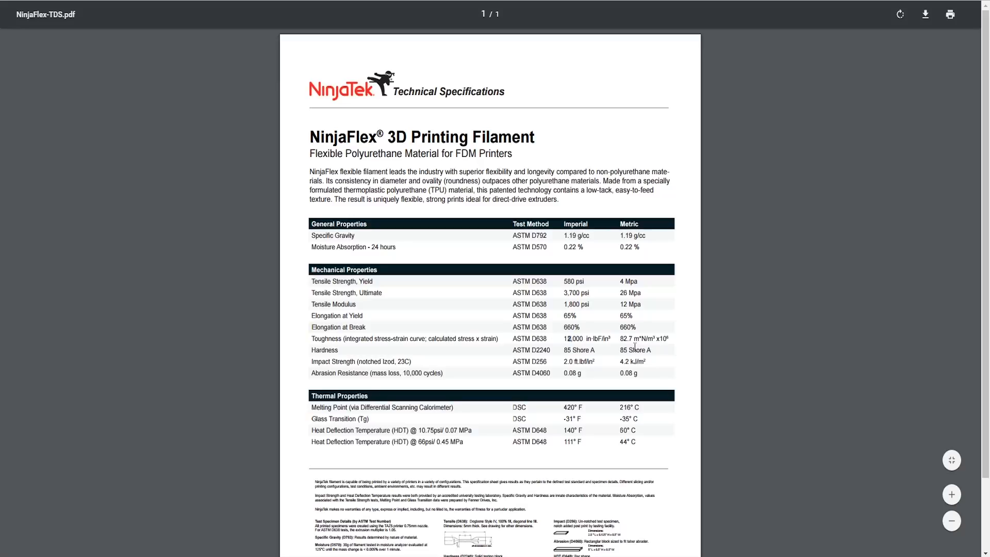
{"action": "mouse_move", "coordinate": [599, 395]}
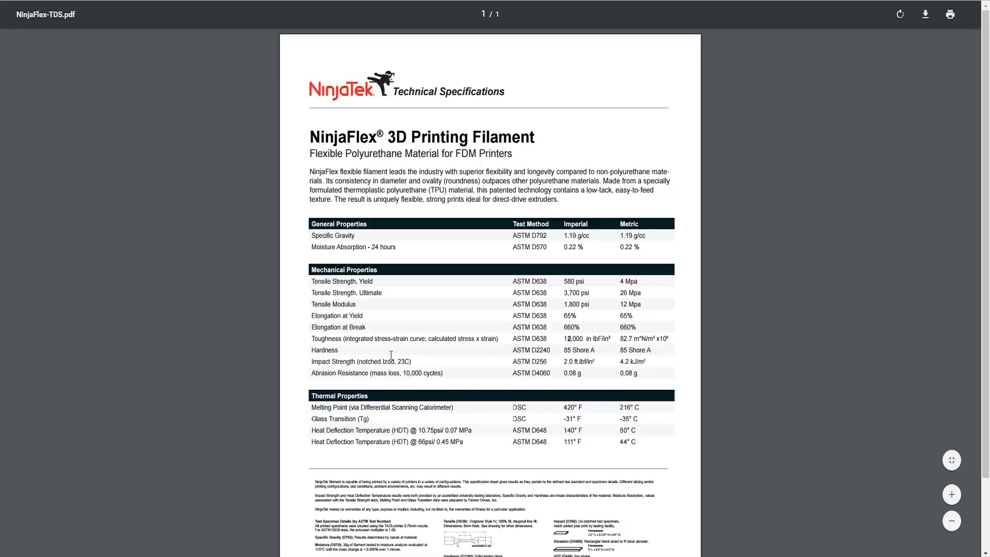
{"action": "mouse_move", "coordinate": [311, 363]}
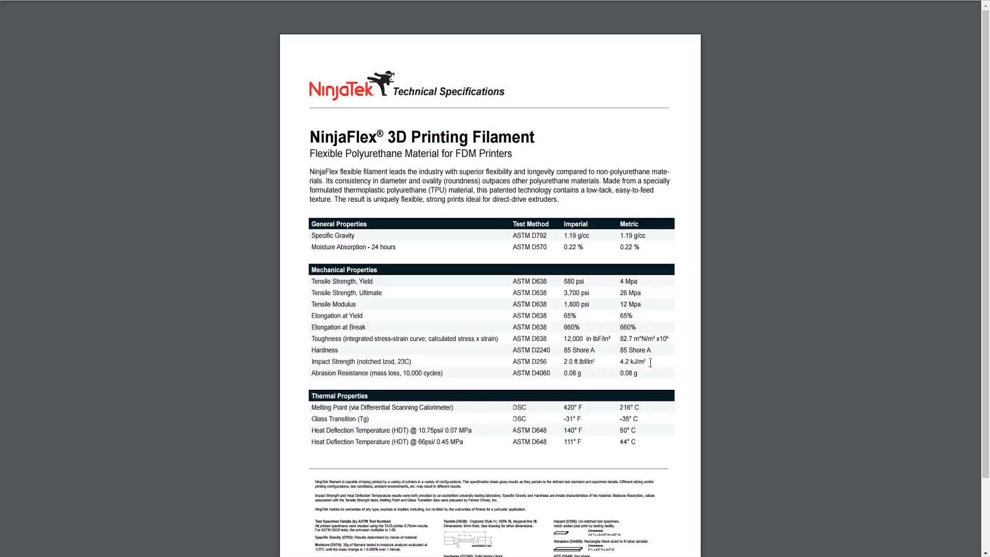
{"action": "mouse_move", "coordinate": [650, 362]}
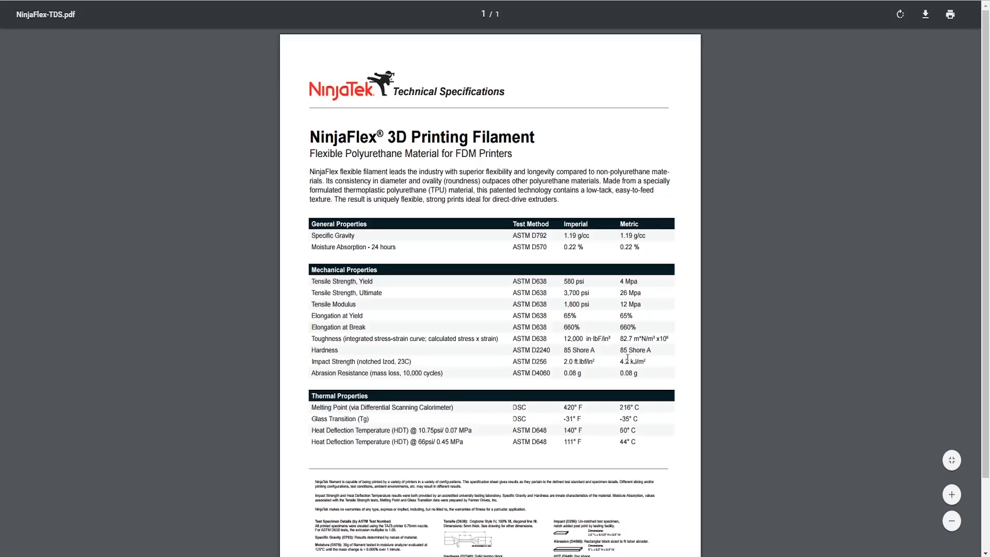
{"action": "mouse_move", "coordinate": [612, 304]}
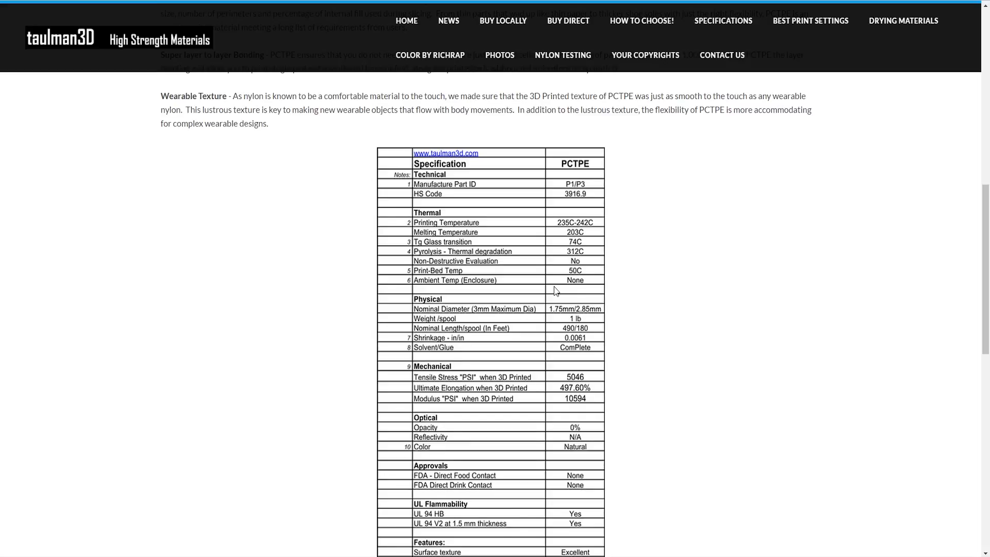
{"action": "mouse_move", "coordinate": [319, 354]}
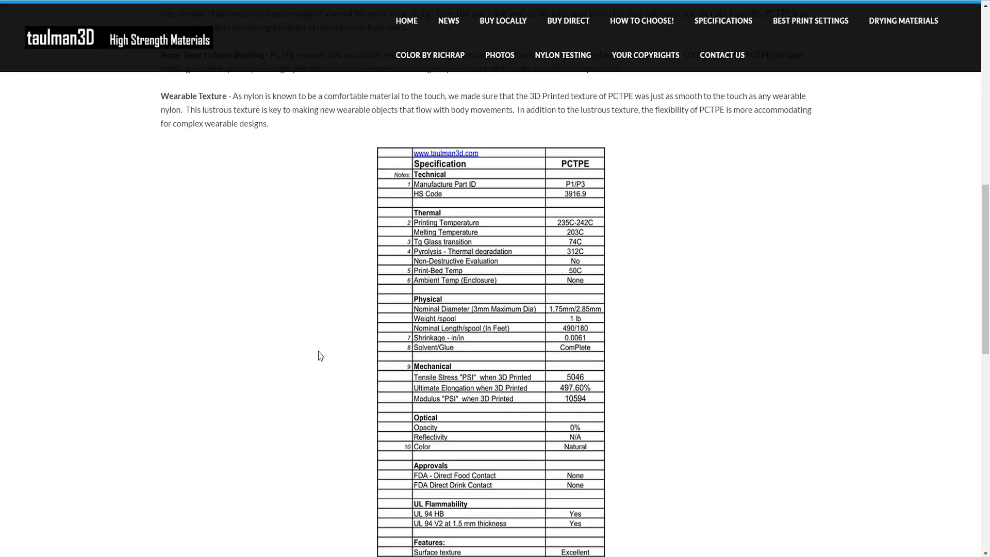
{"action": "mouse_move", "coordinate": [217, 446]}
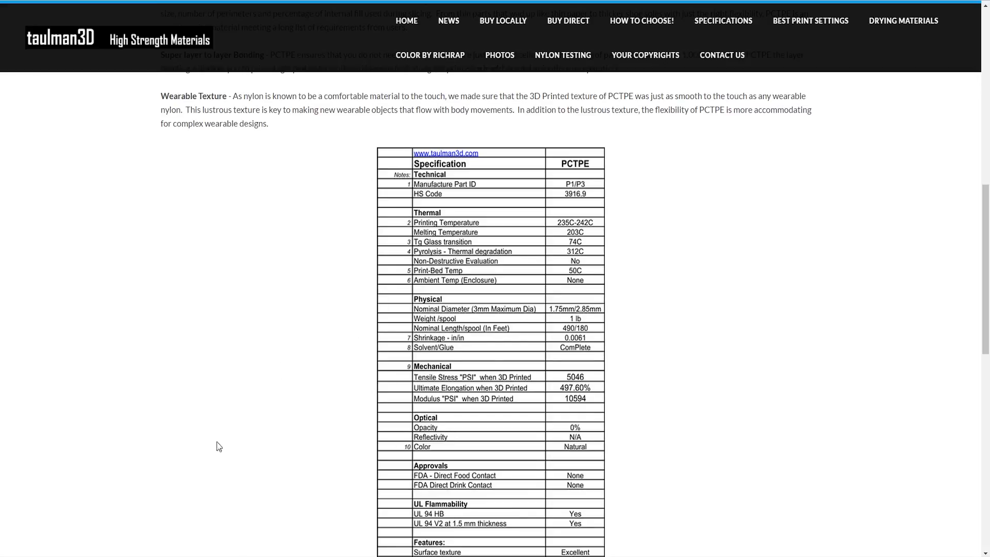
{"action": "mouse_move", "coordinate": [354, 361]}
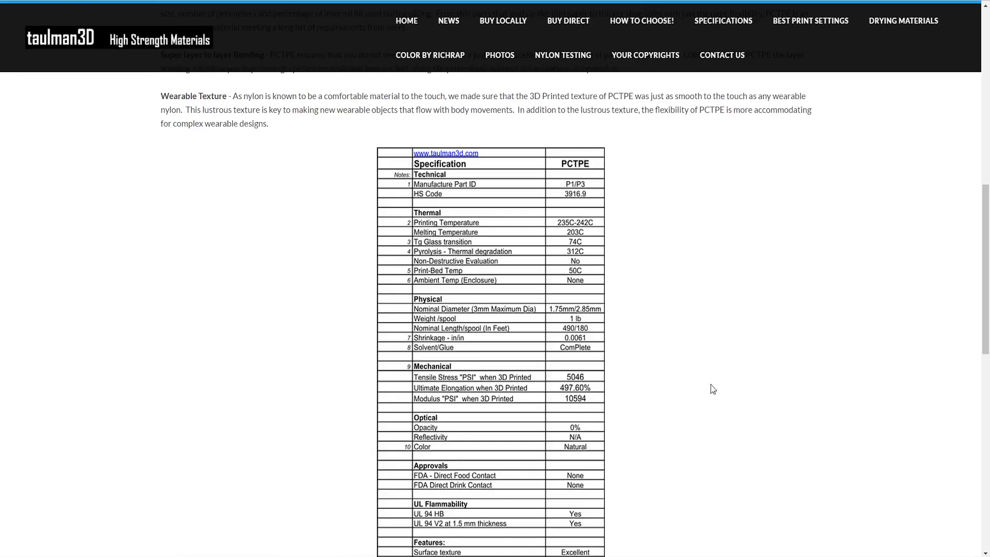
{"action": "mouse_move", "coordinate": [757, 383]}
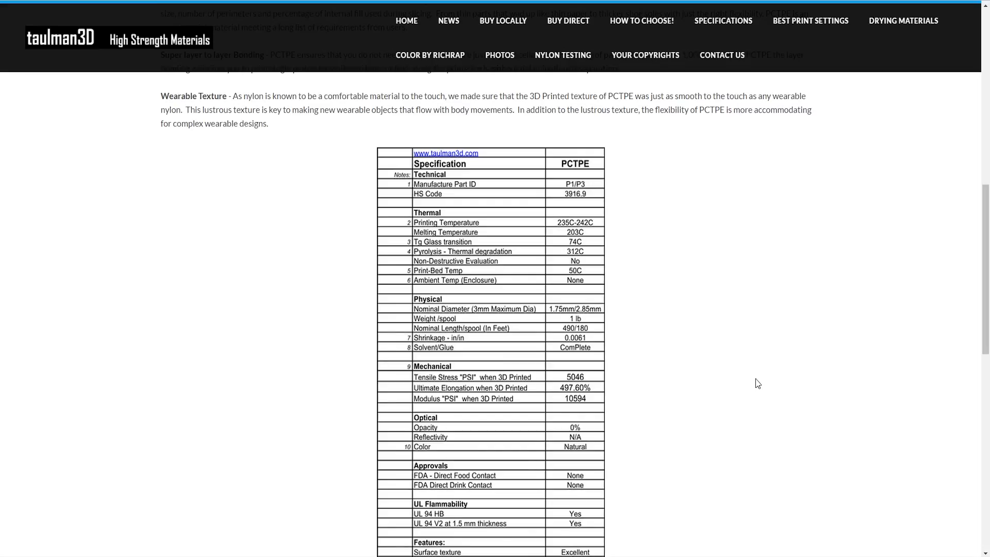
Scroll up to the PCTPE introduction and features list with Elongation @ Break 497%+.
{"action": "scroll", "scroll_direction": "up", "scroll_amount": 3}
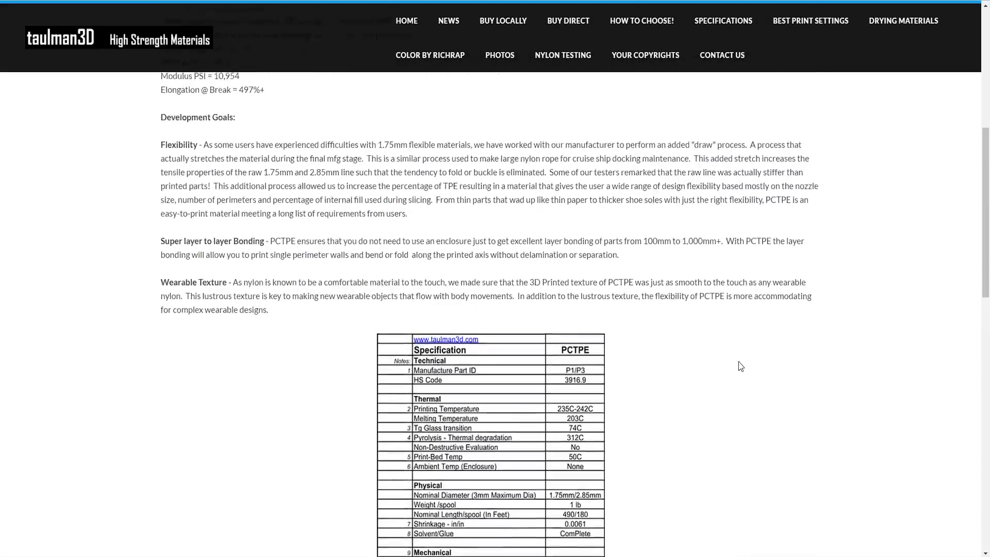
{"action": "scroll", "scroll_direction": "up", "scroll_amount": 3}
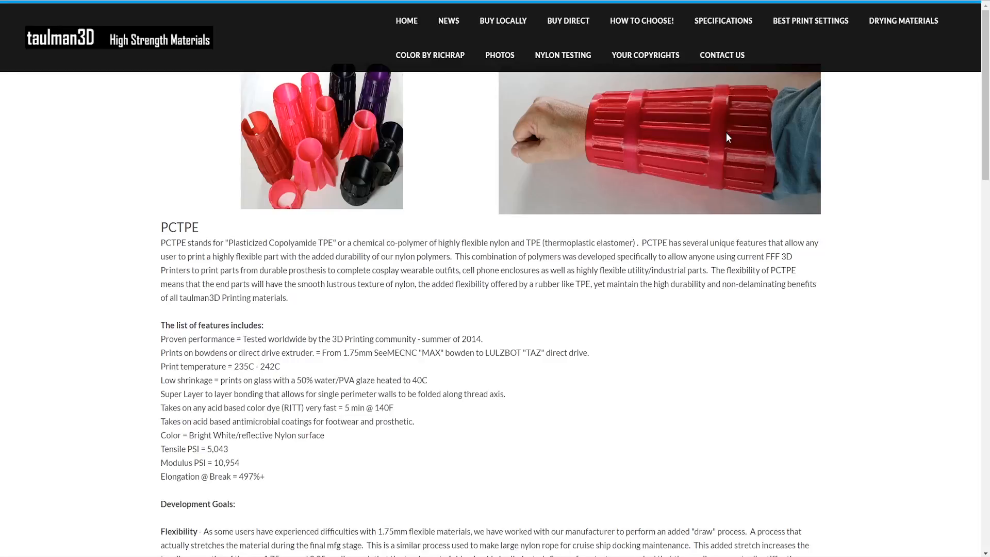
Scroll down to the PCTPE specification table's Mechanical section with tensile and elongation values.
{"action": "scroll", "scroll_direction": "down", "scroll_amount": 3}
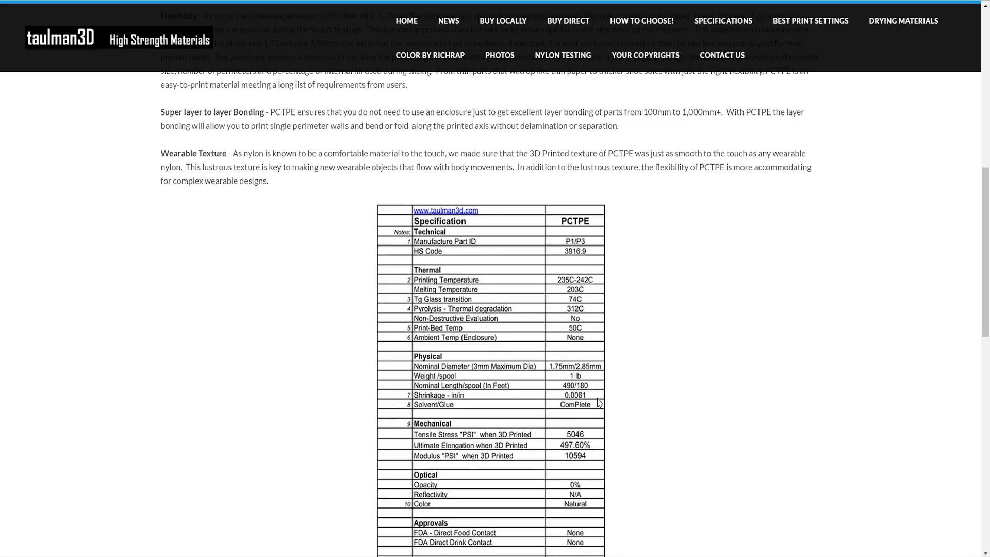
{"action": "mouse_move", "coordinate": [593, 396]}
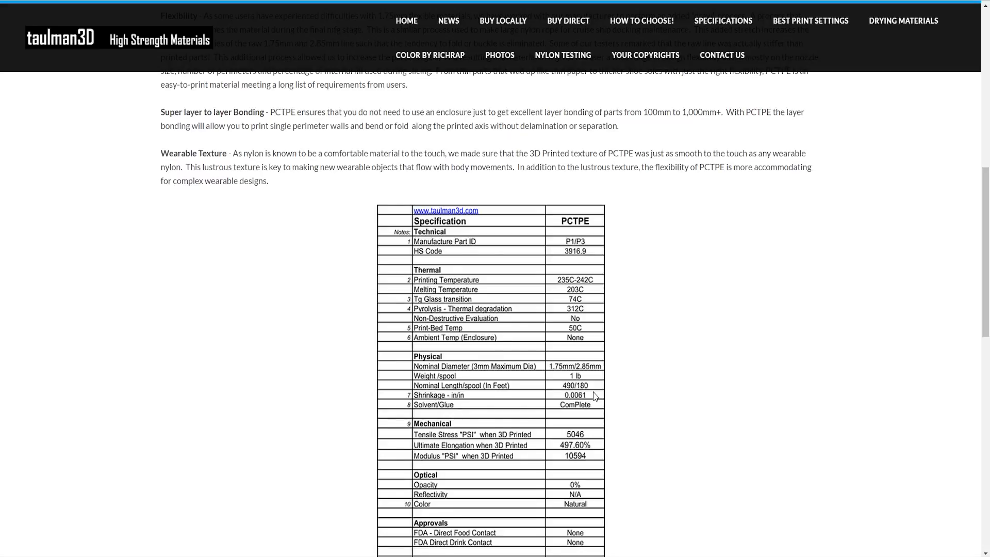
{"action": "mouse_move", "coordinate": [629, 444]}
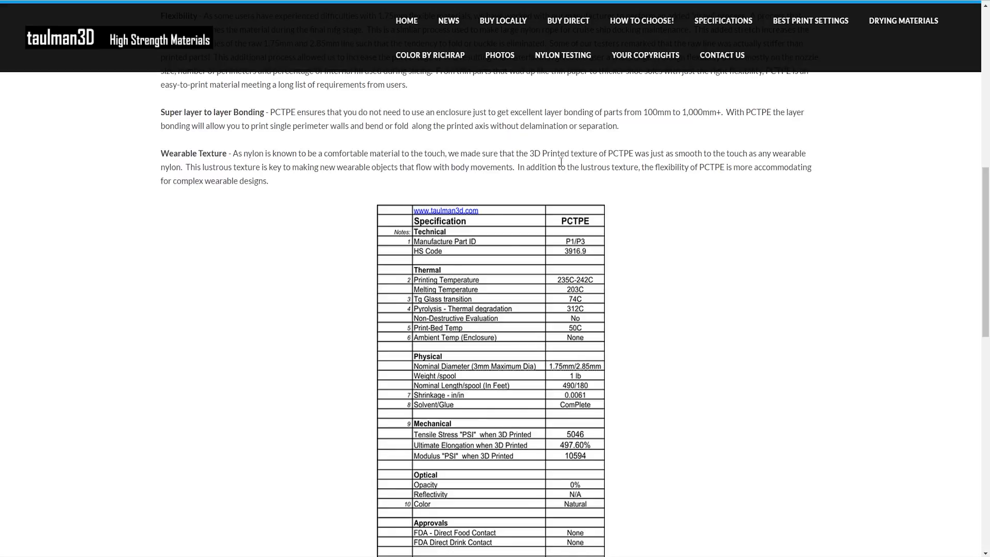
{"action": "mouse_move", "coordinate": [735, 296]}
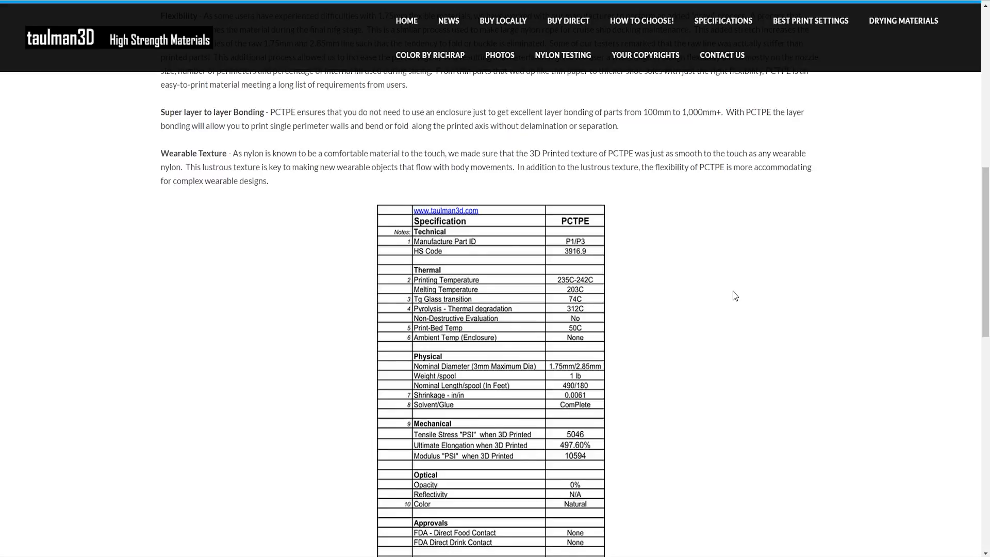
{"action": "mouse_move", "coordinate": [678, 235]}
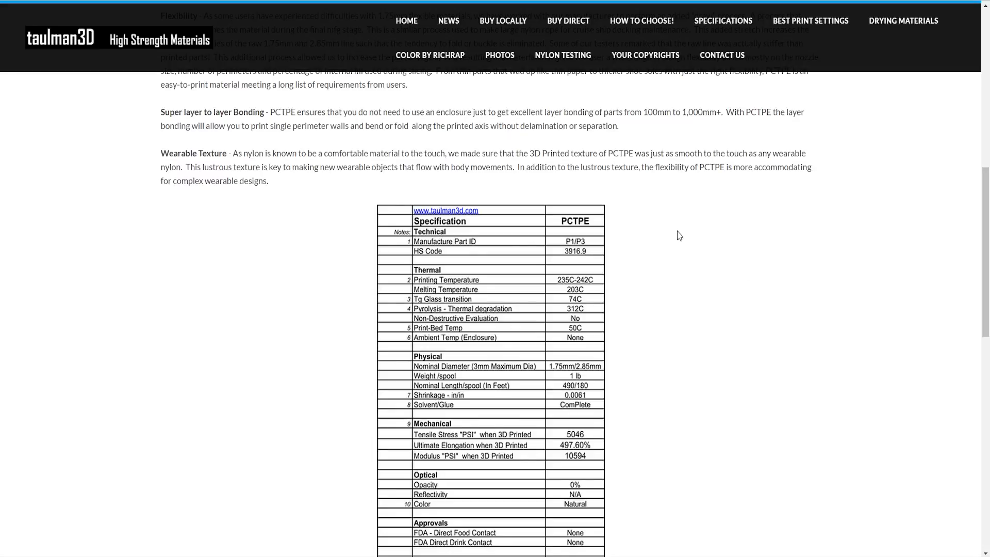